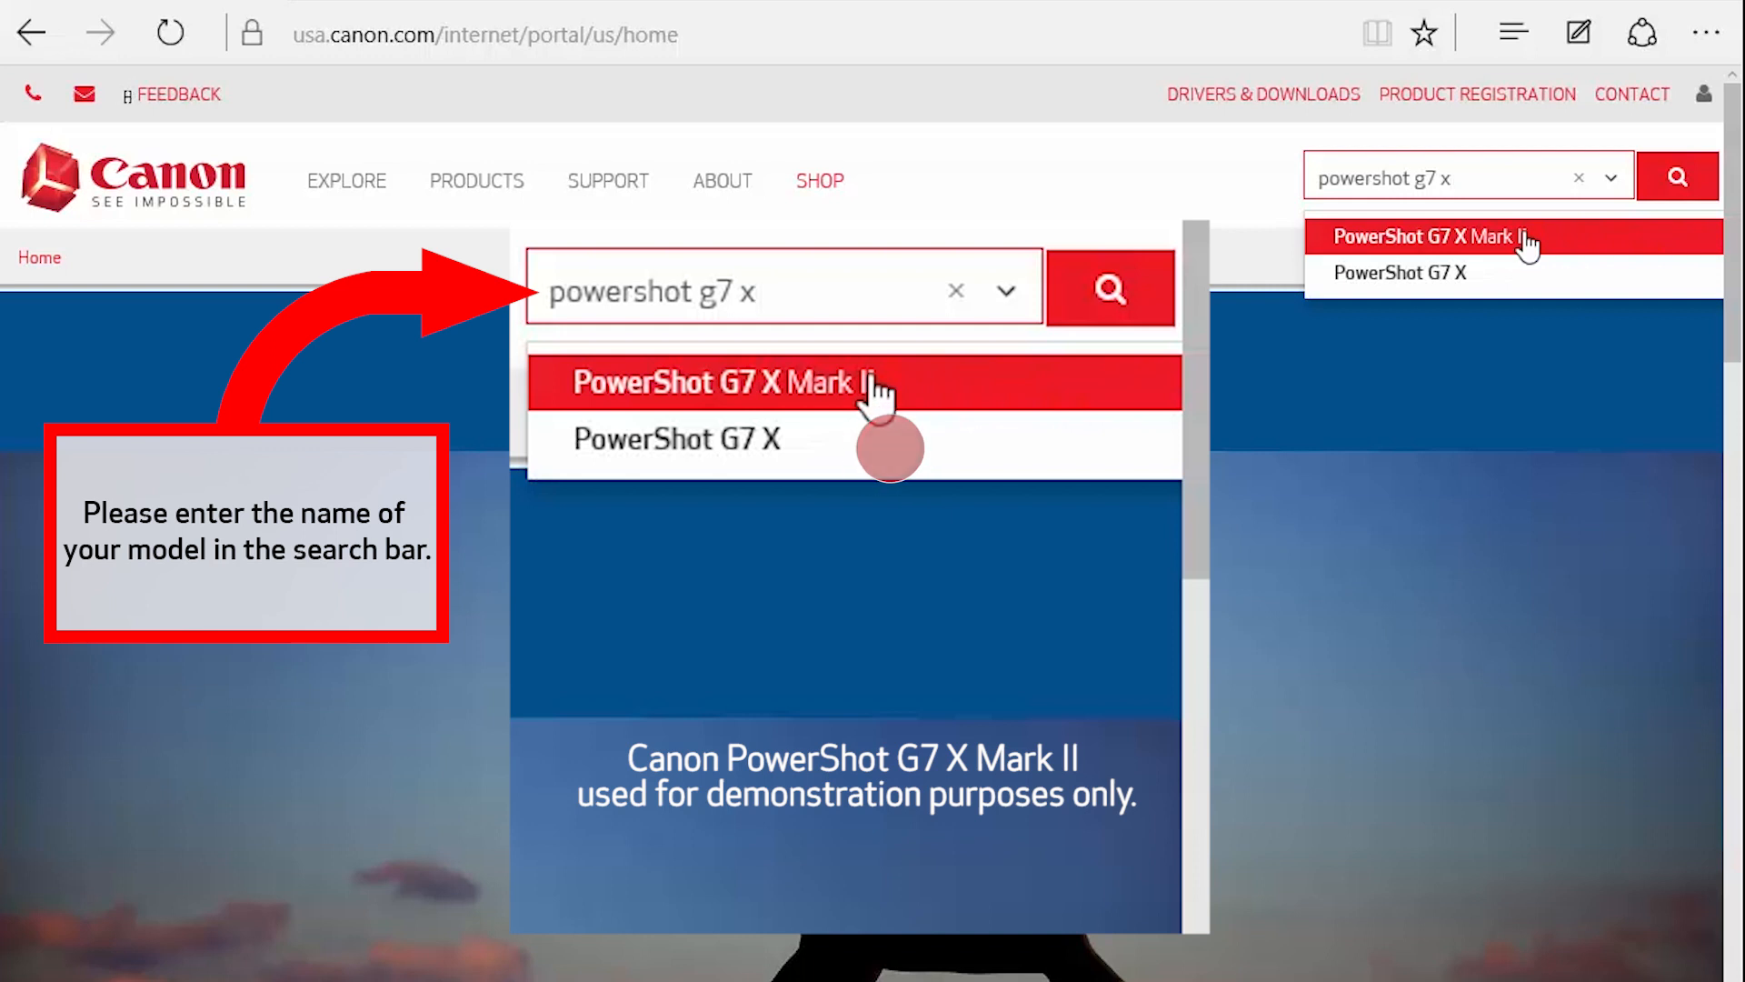
Step: Find the PowerShot G7 X Mark II, accept the disclaimer, and download Digital Camera Software 7.2
left_click(715, 381)
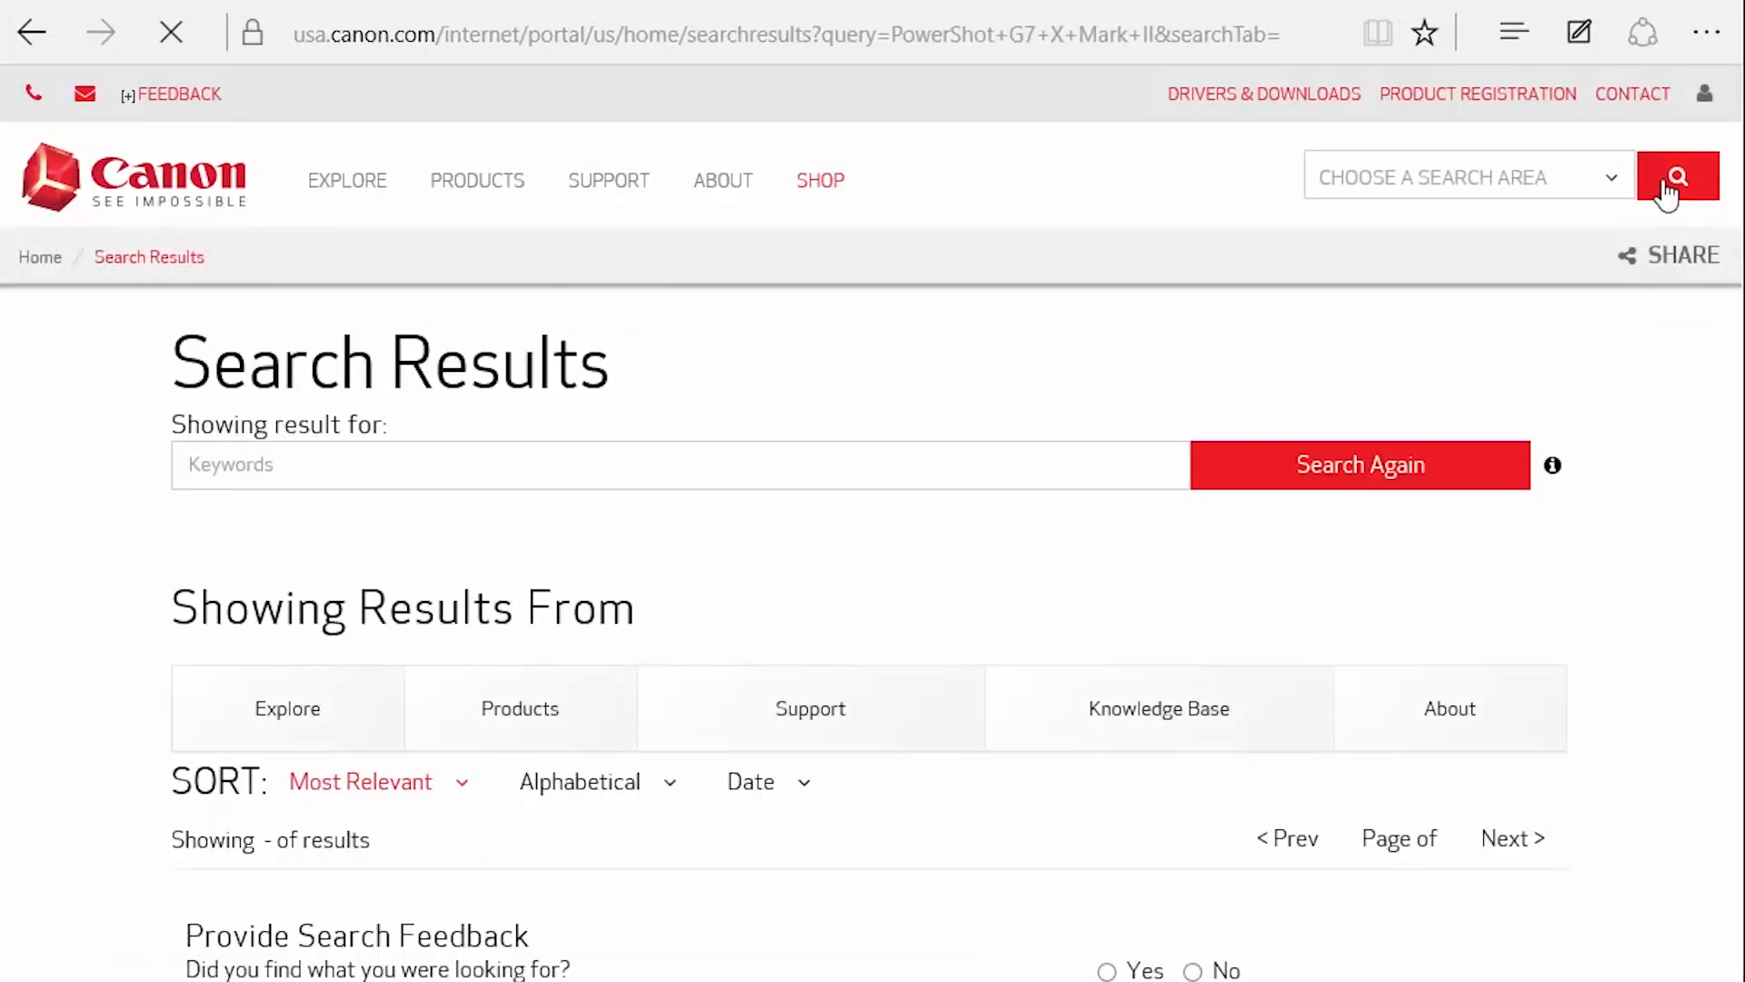
left_click(1677, 175)
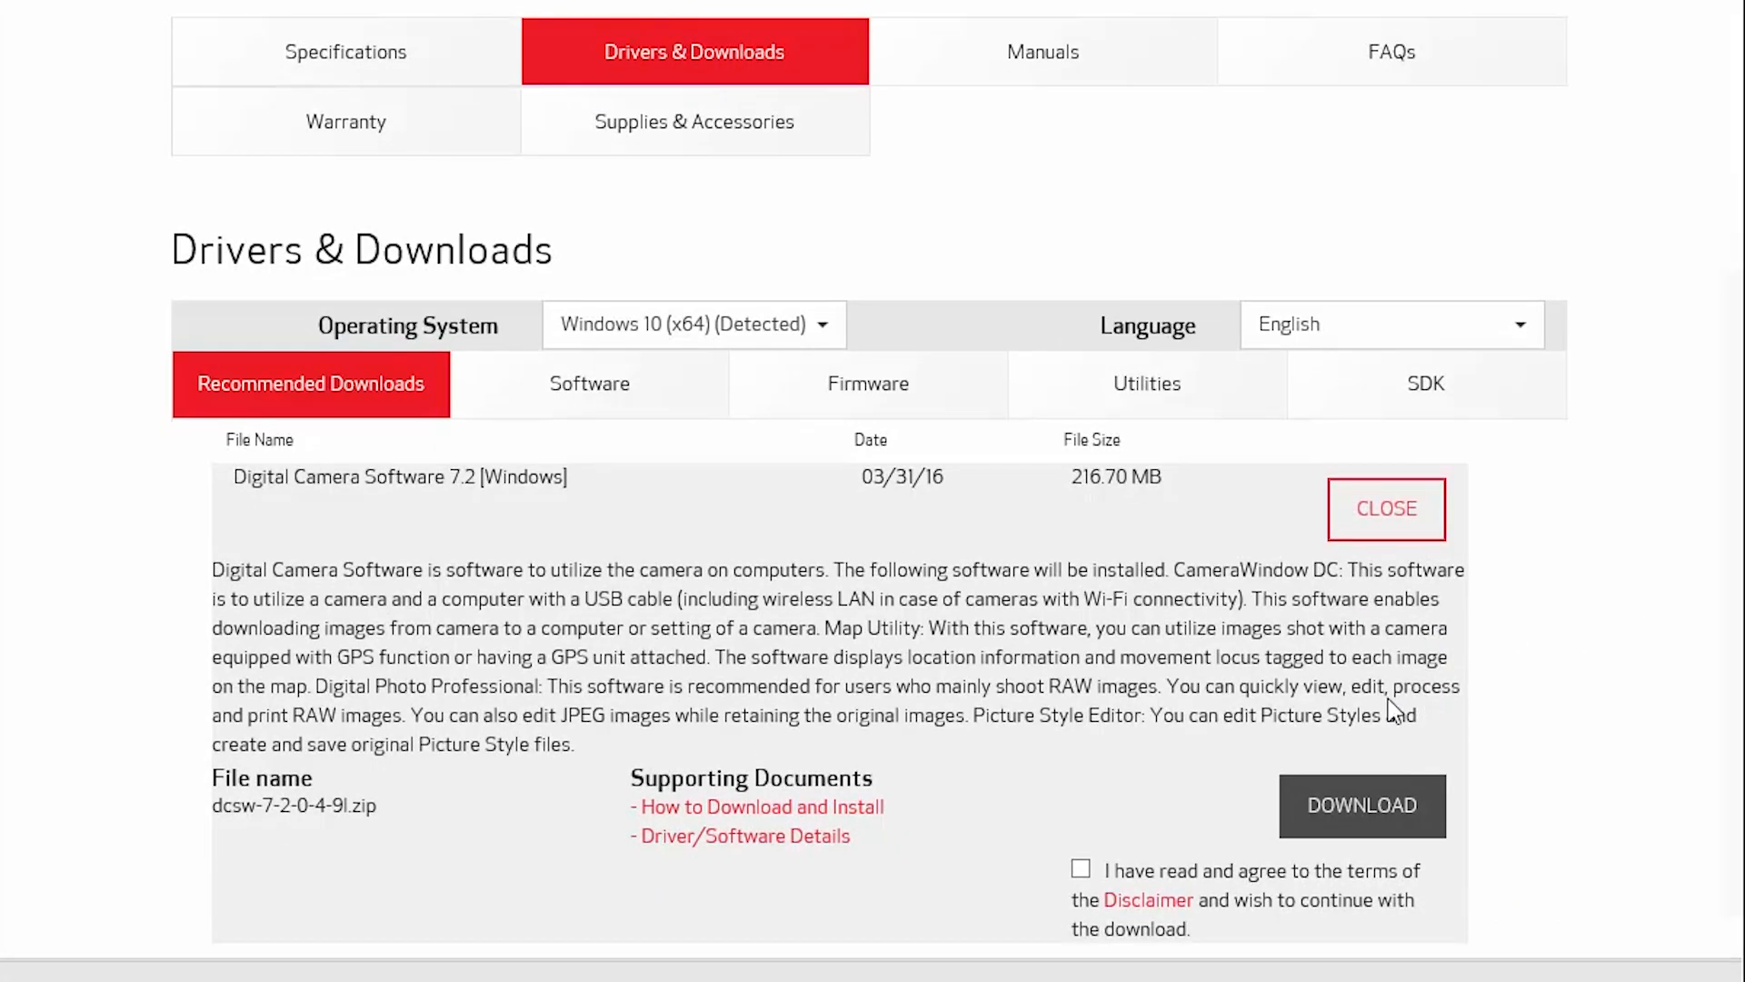
left_click(1080, 871)
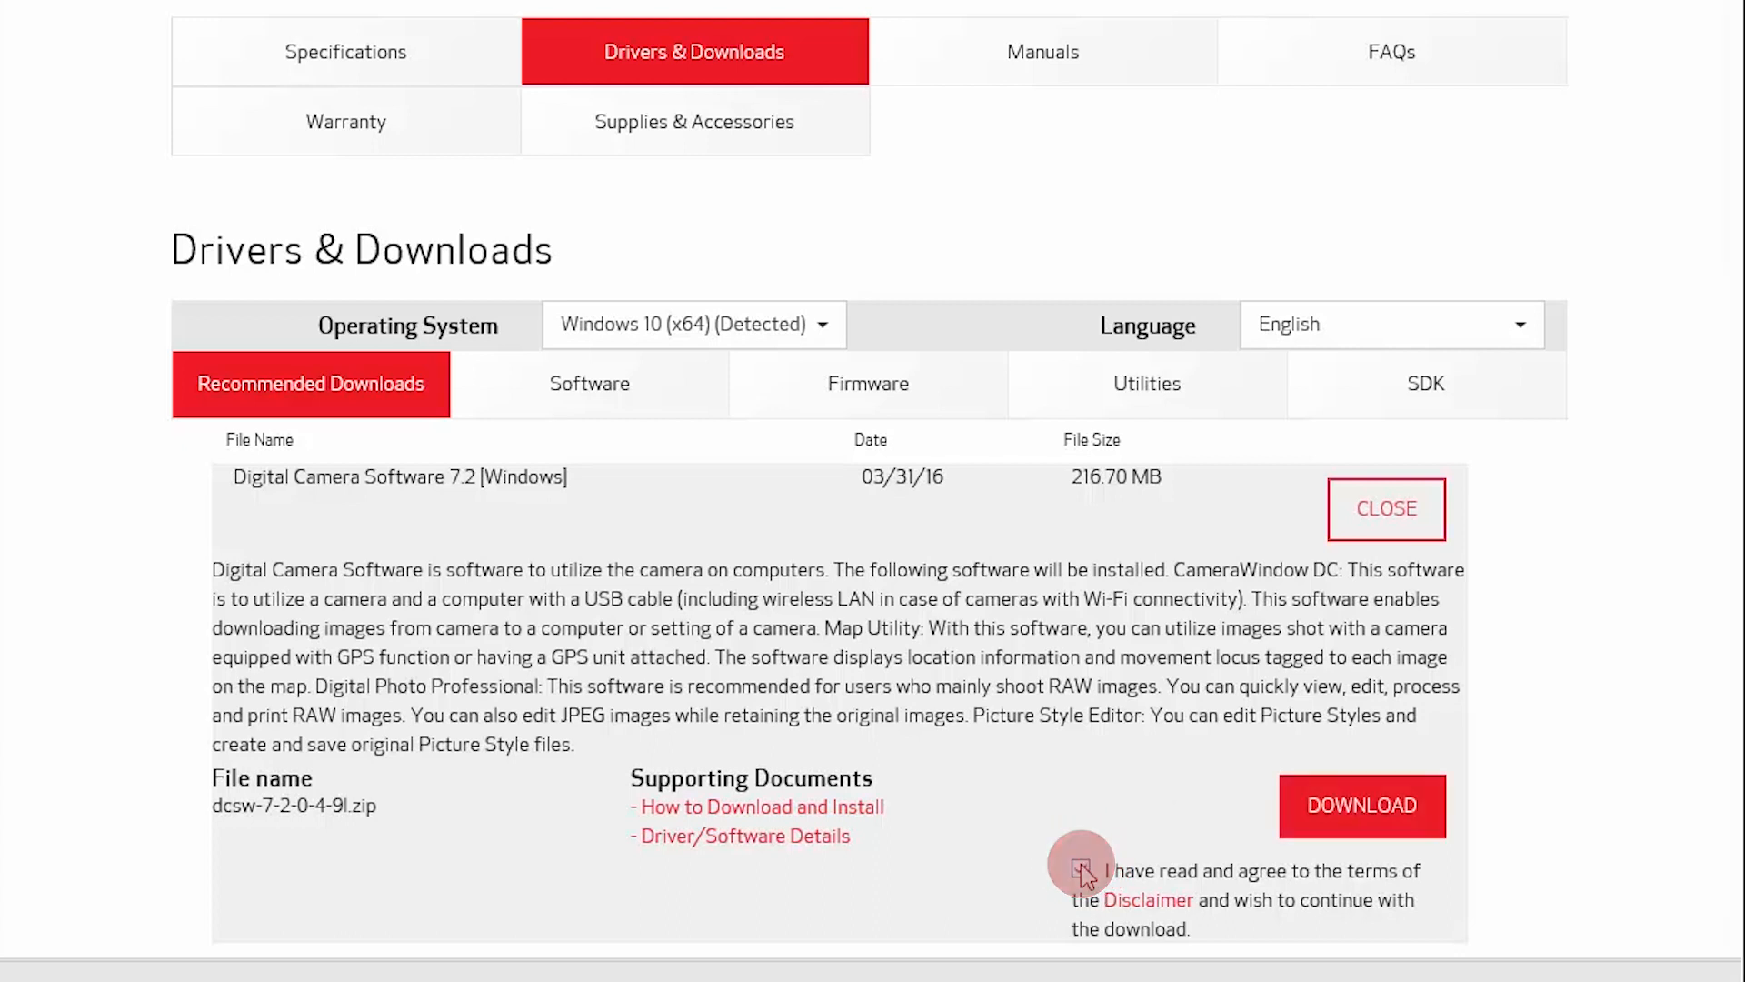
left_click(1079, 869)
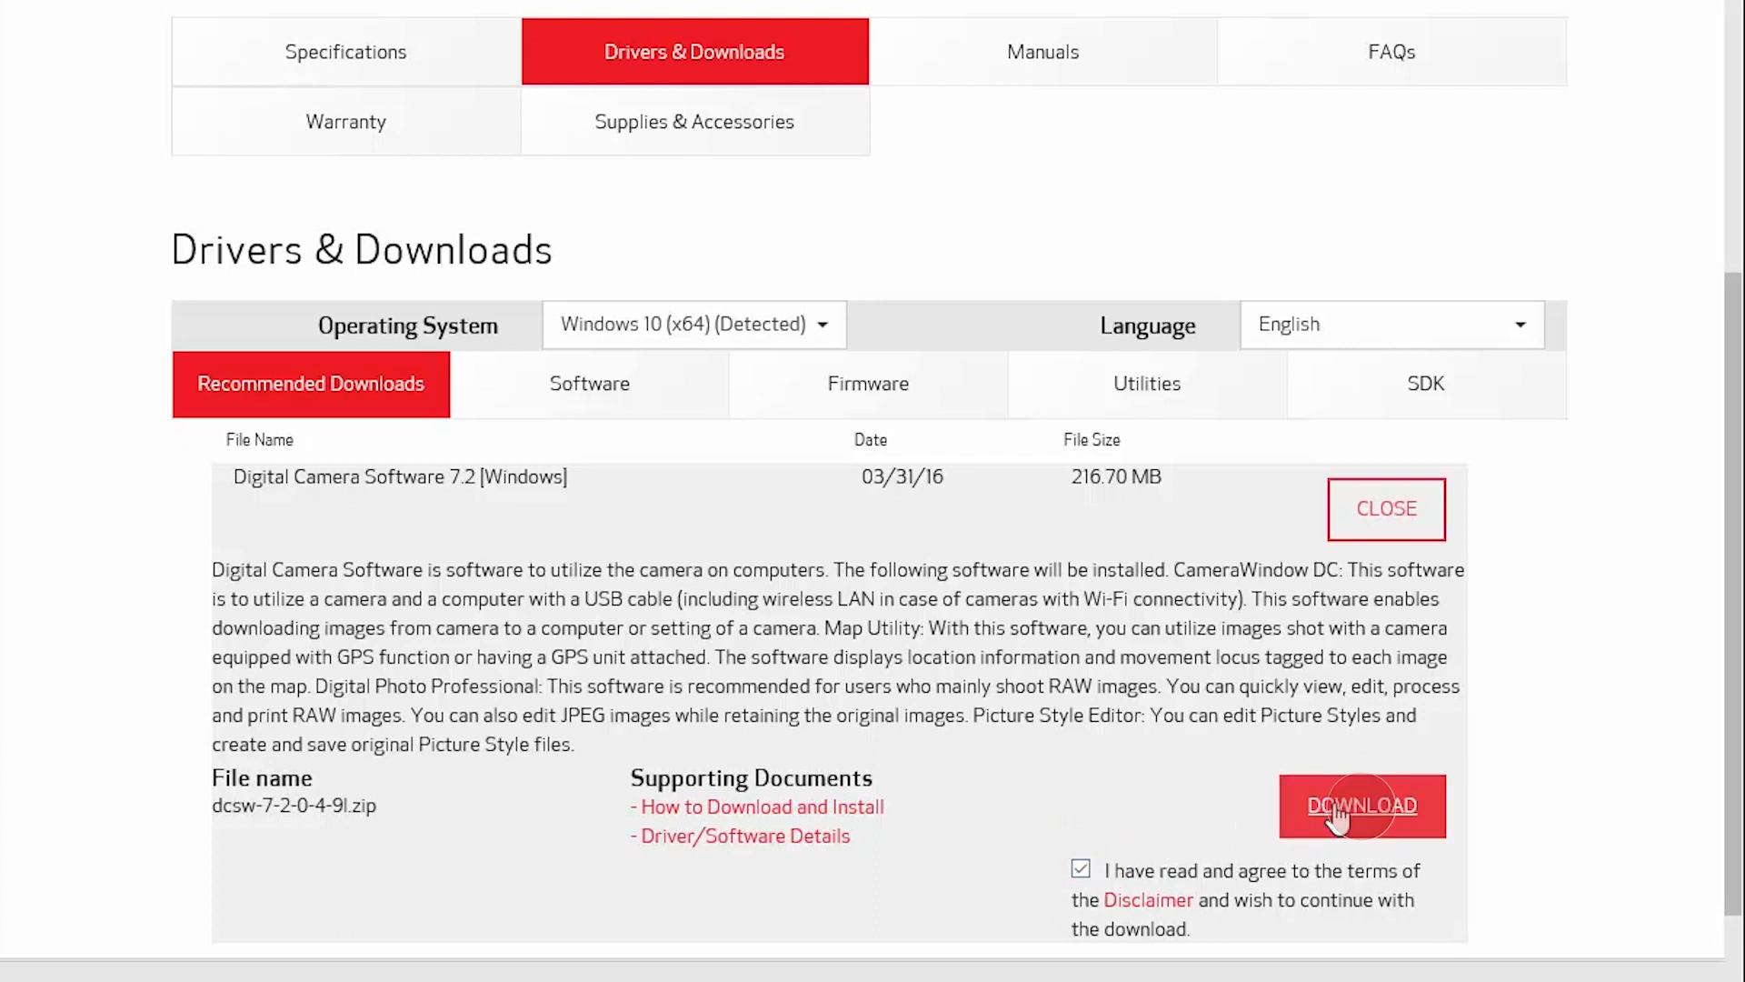
left_click(1363, 806)
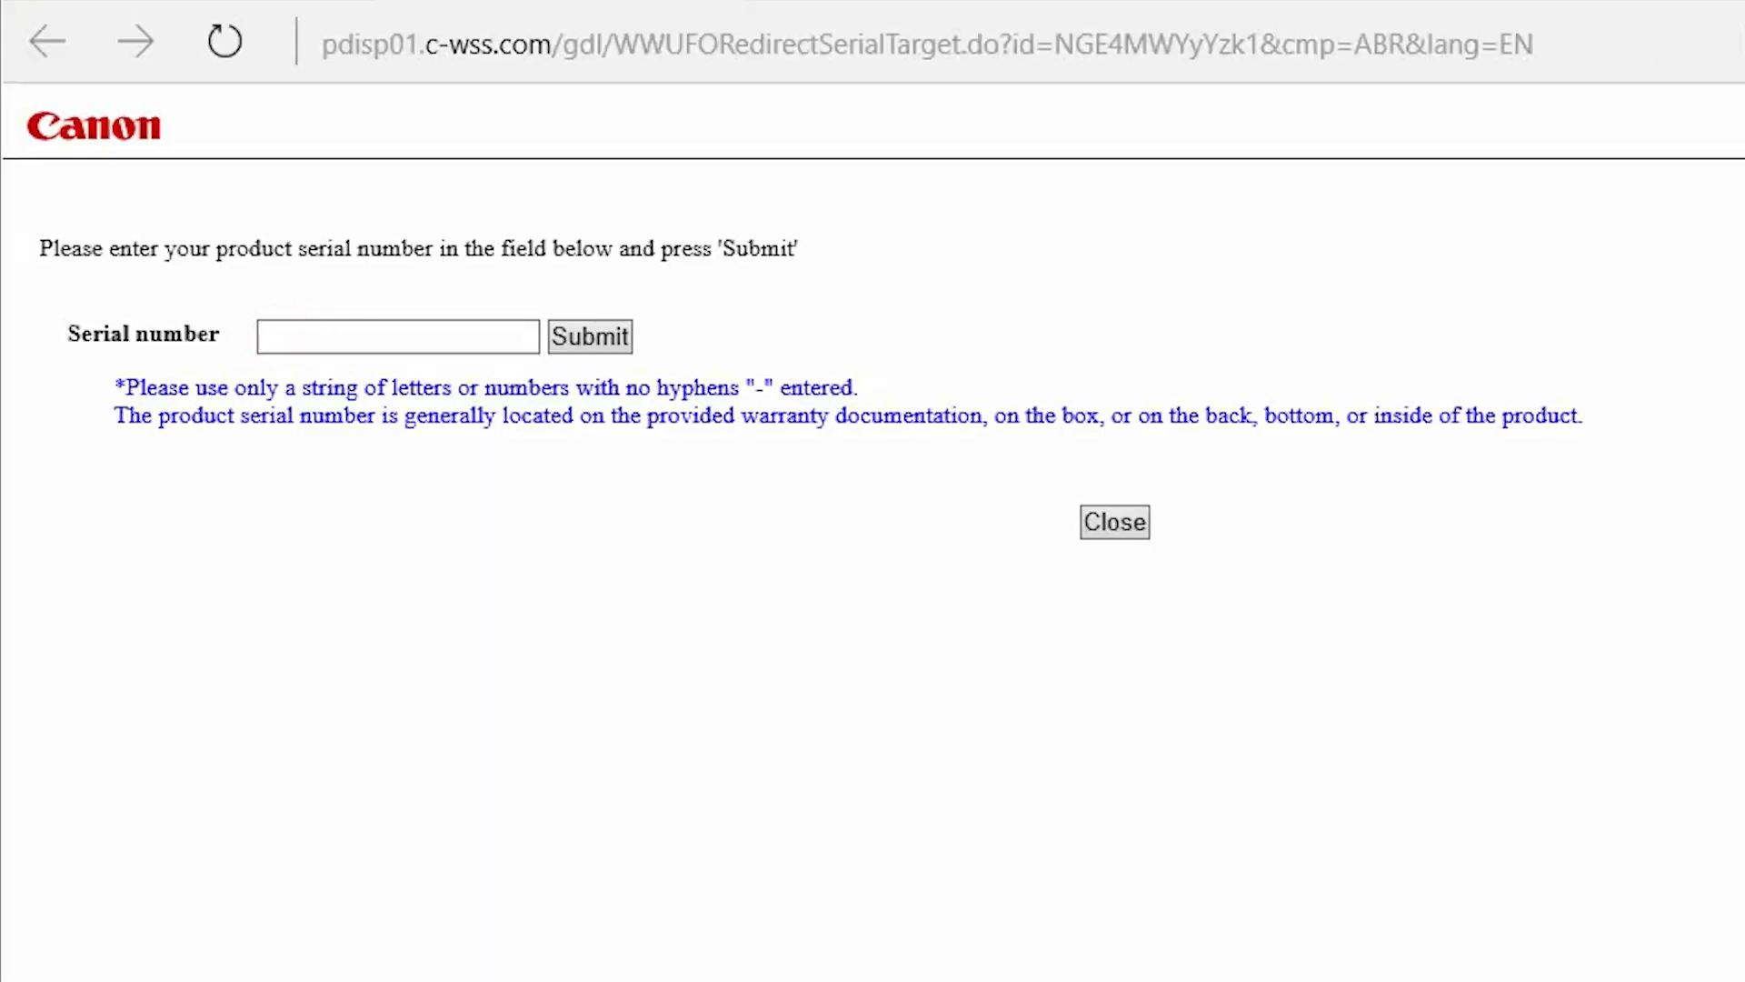
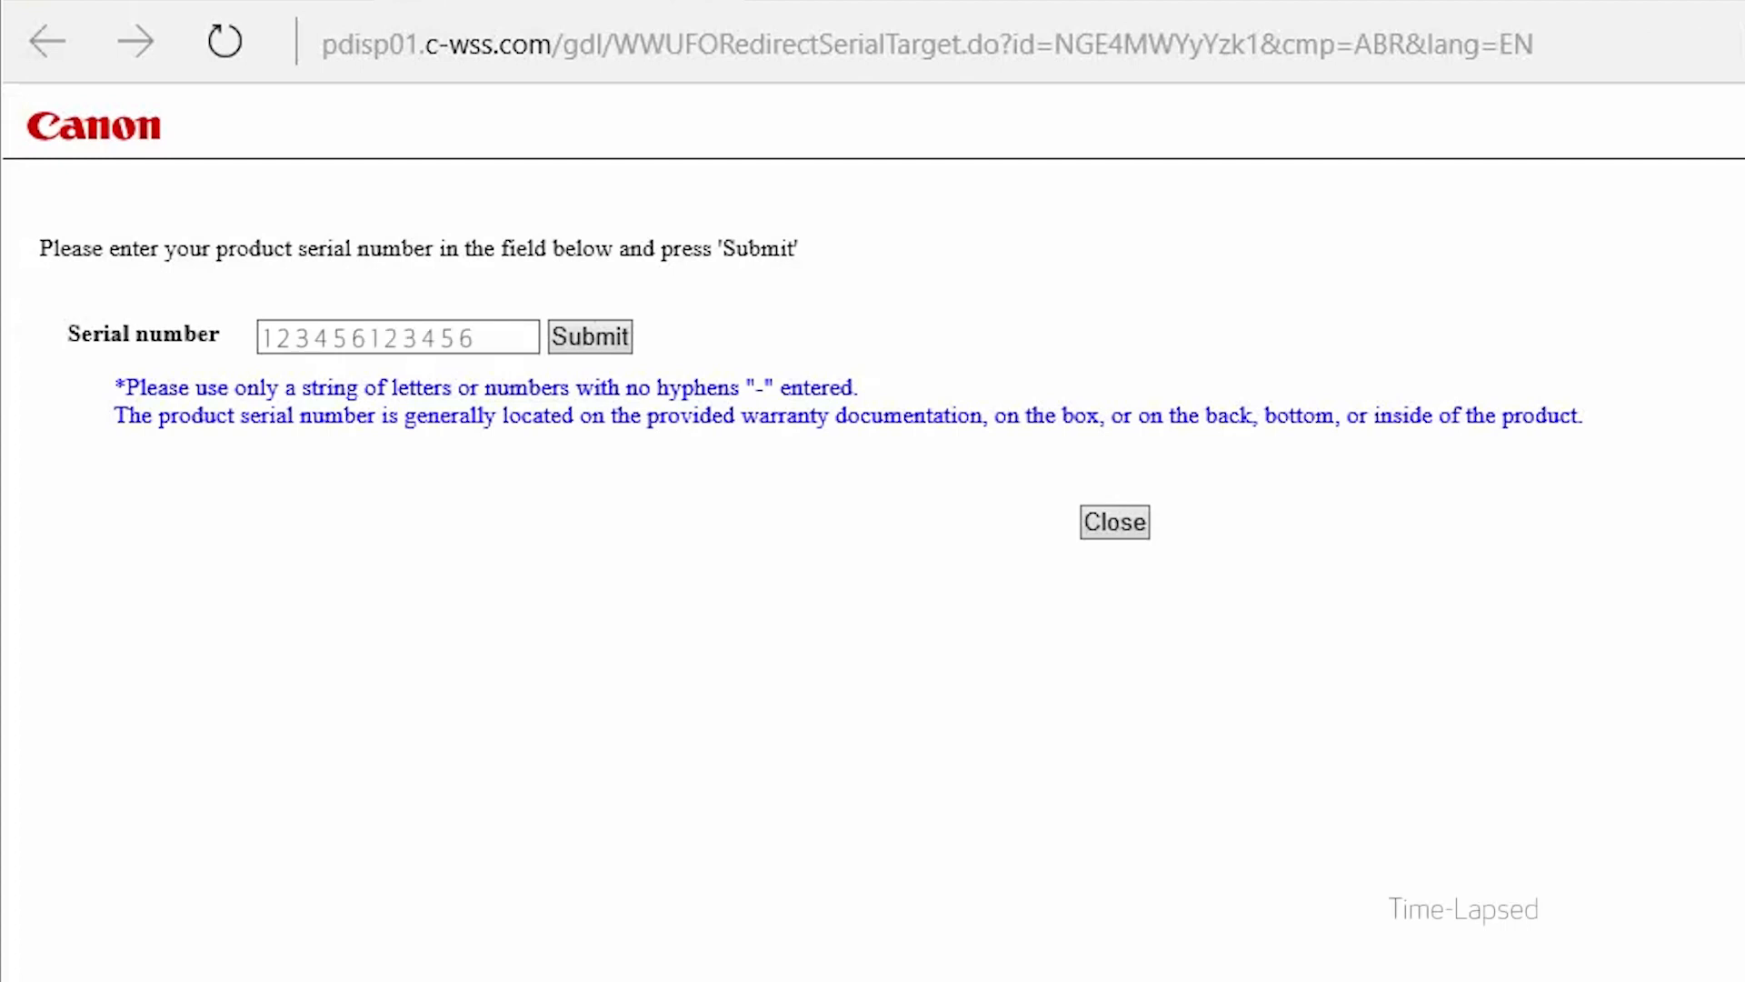
left_click(590, 336)
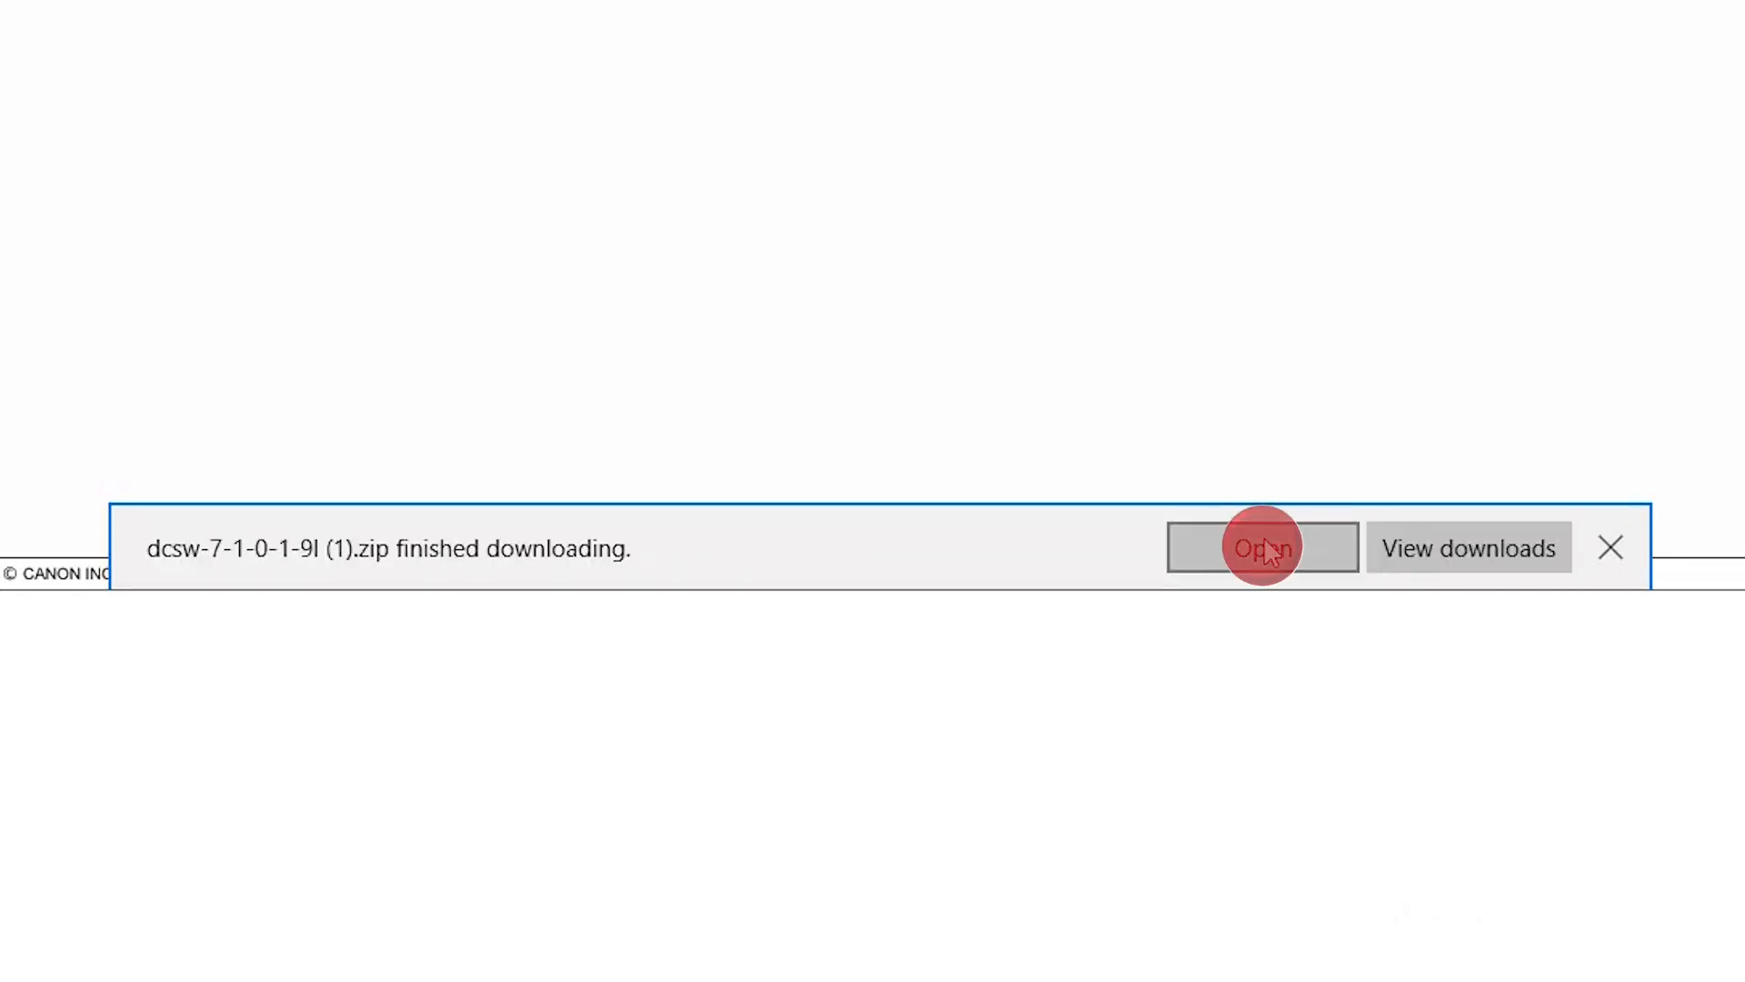
Step: Open the downloaded zip's dcsw-7-1-0-1-9l folder and run CanonDCS71W
left_click(1261, 547)
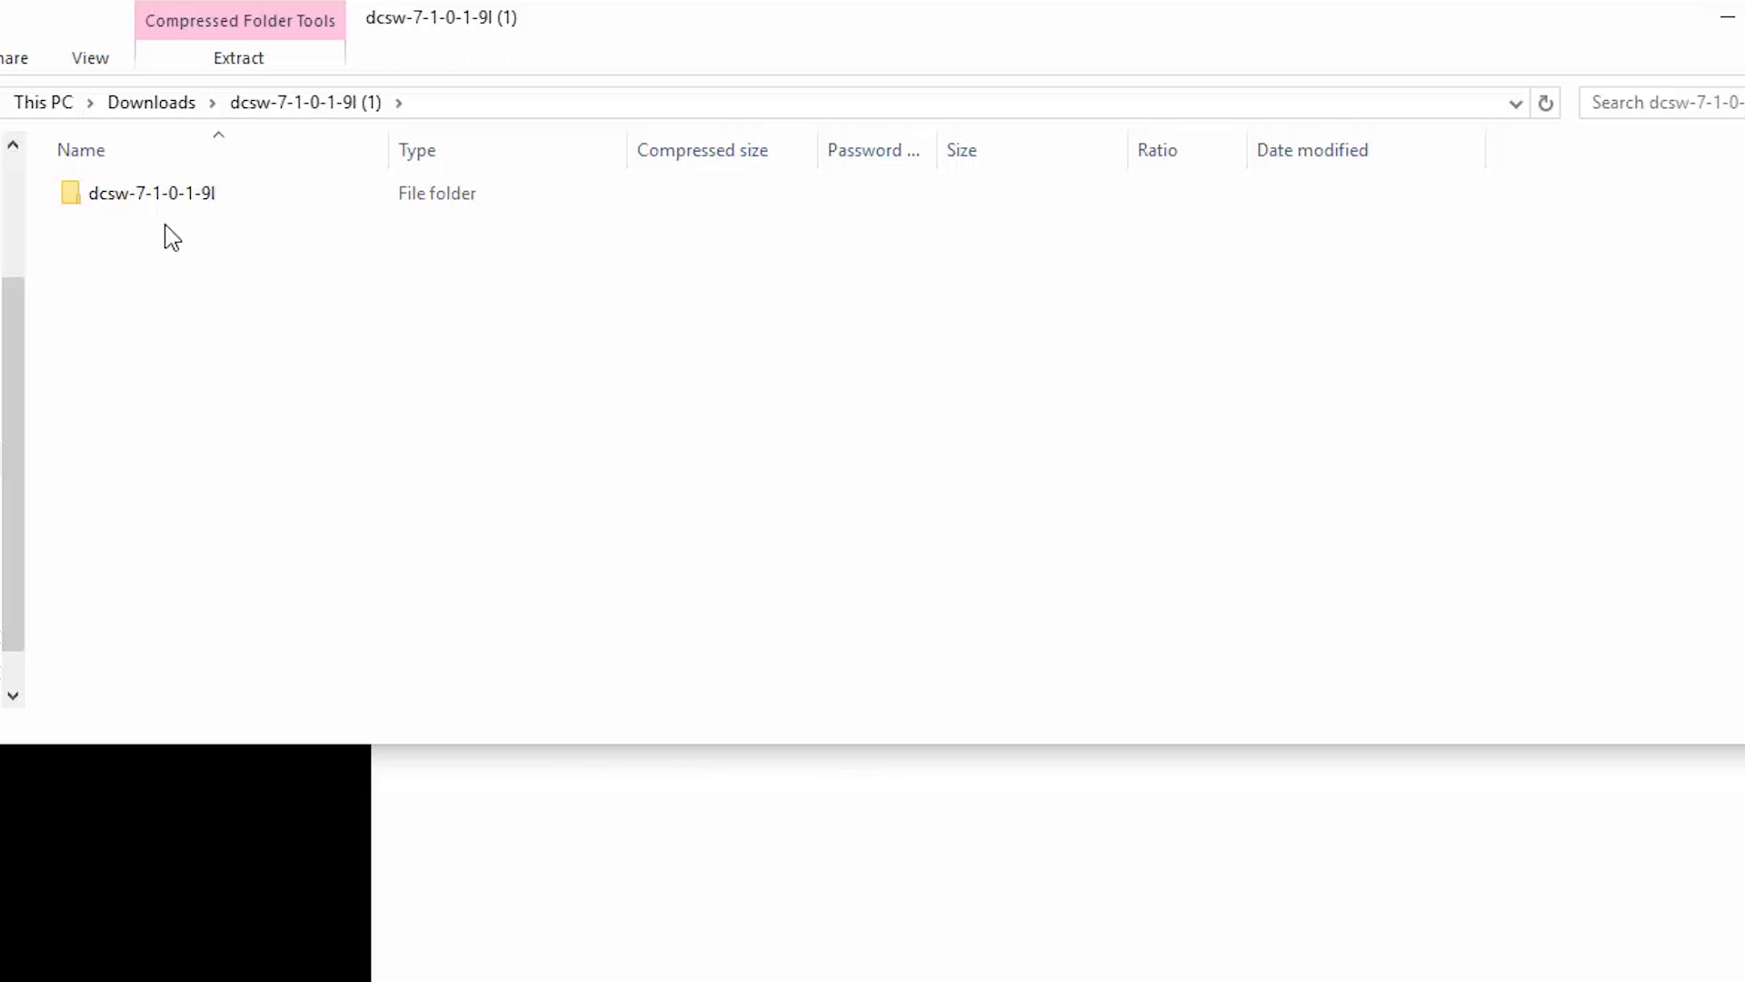
double_click(152, 193)
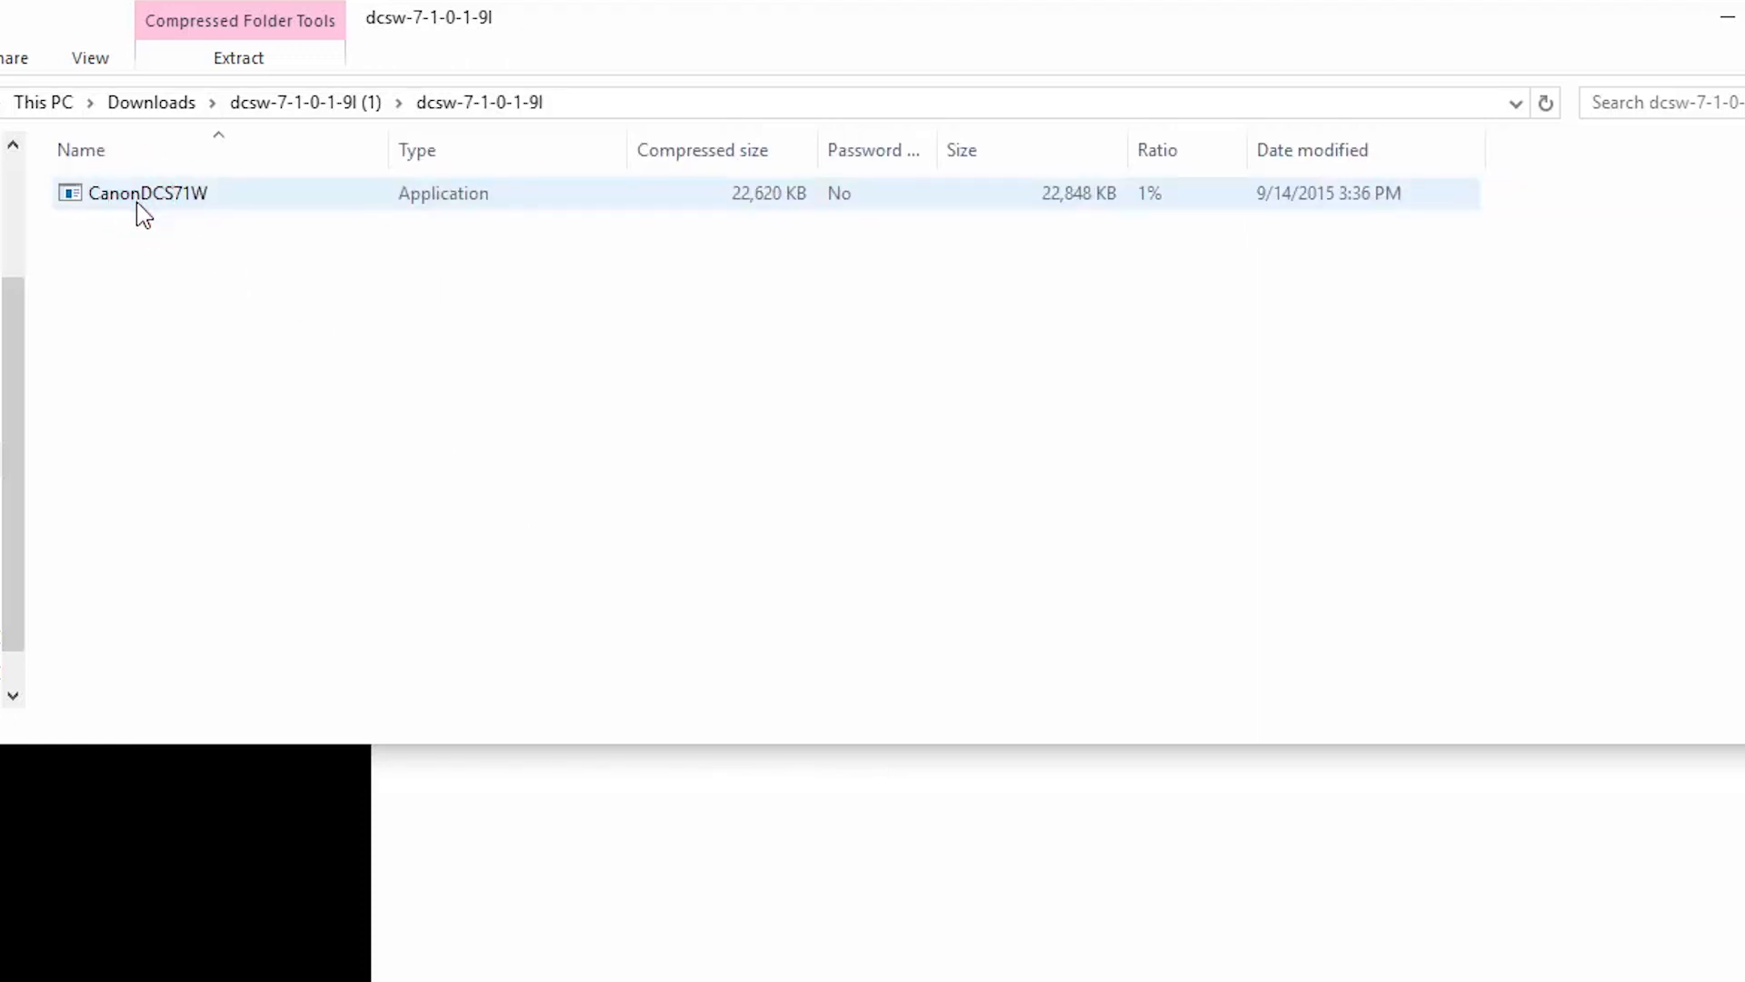
left_click(148, 192)
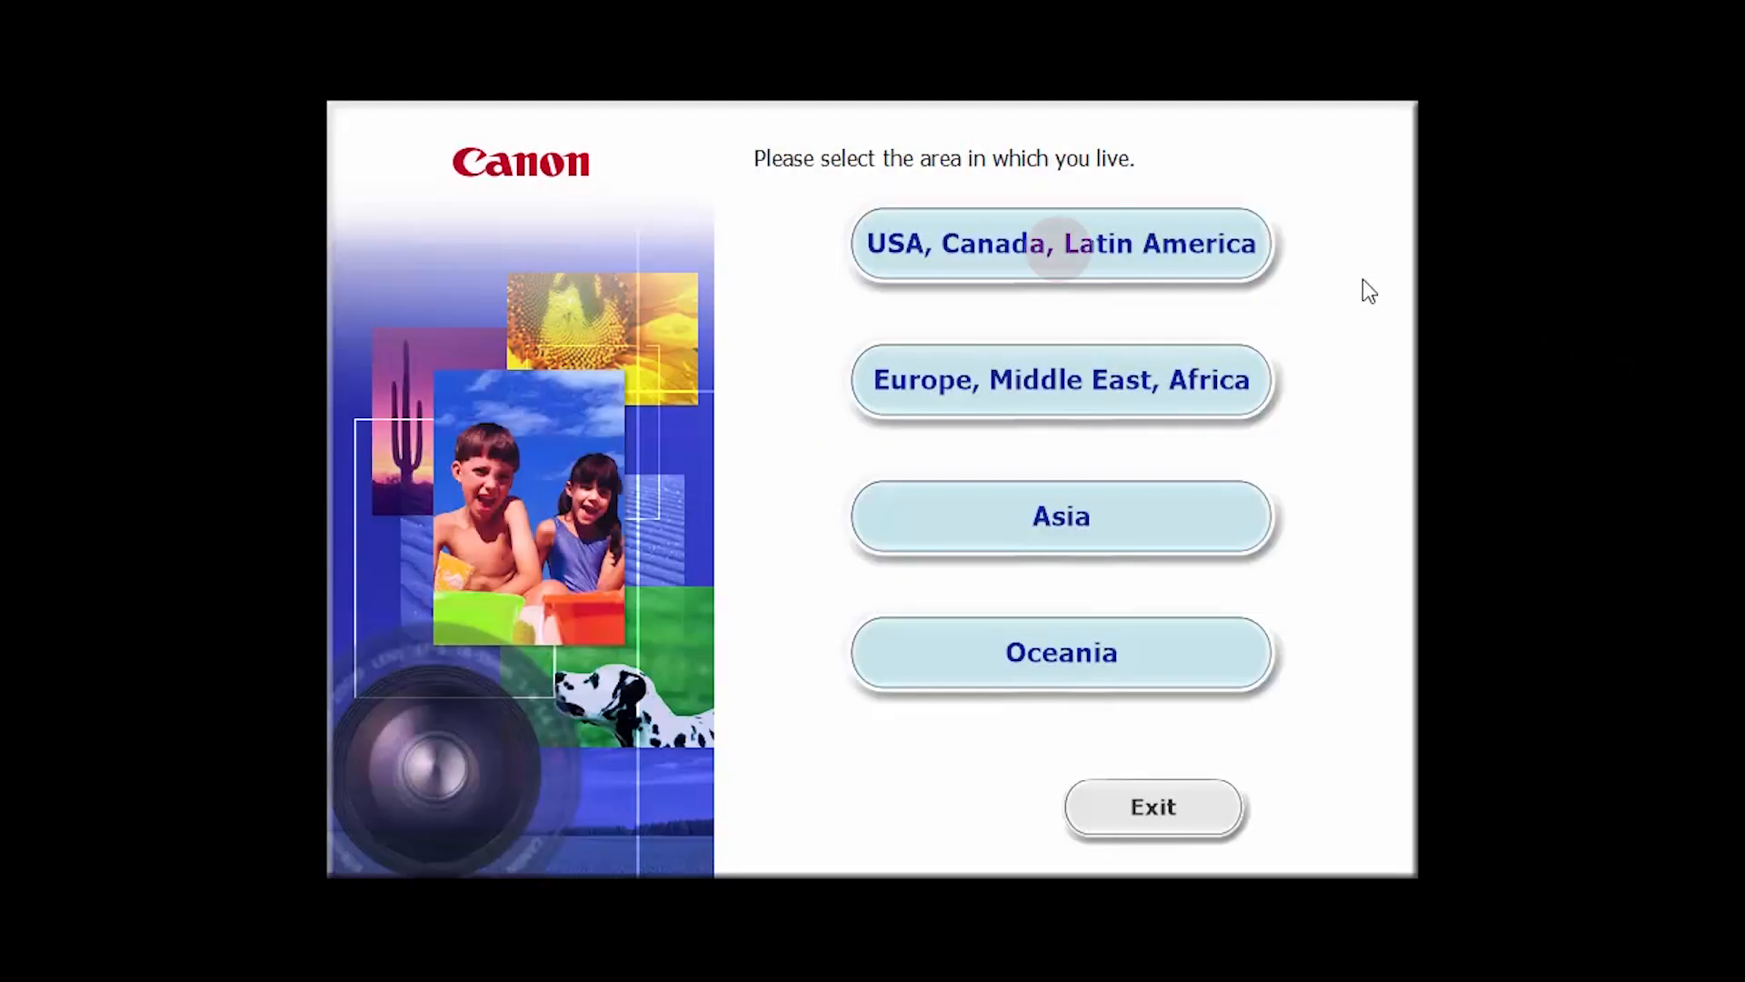
Step: Choose USA, Canada, Latin America, then United States, and English as the installer language
left_click(1060, 243)
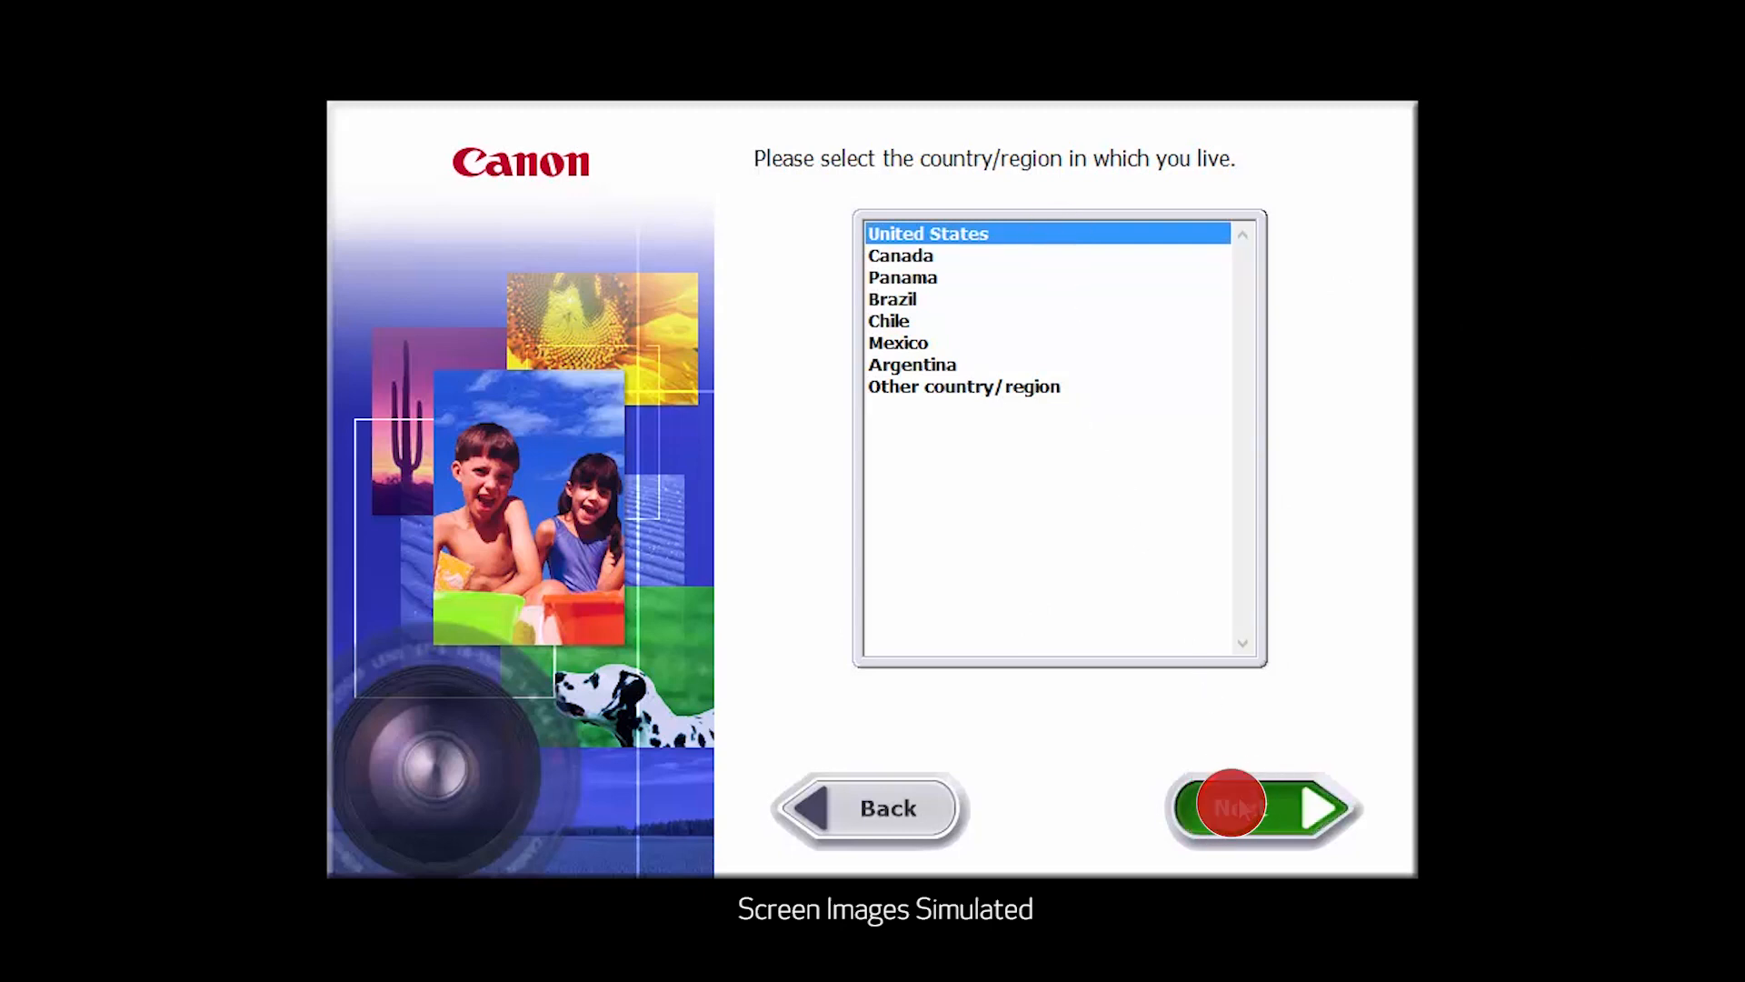
left_click(1264, 807)
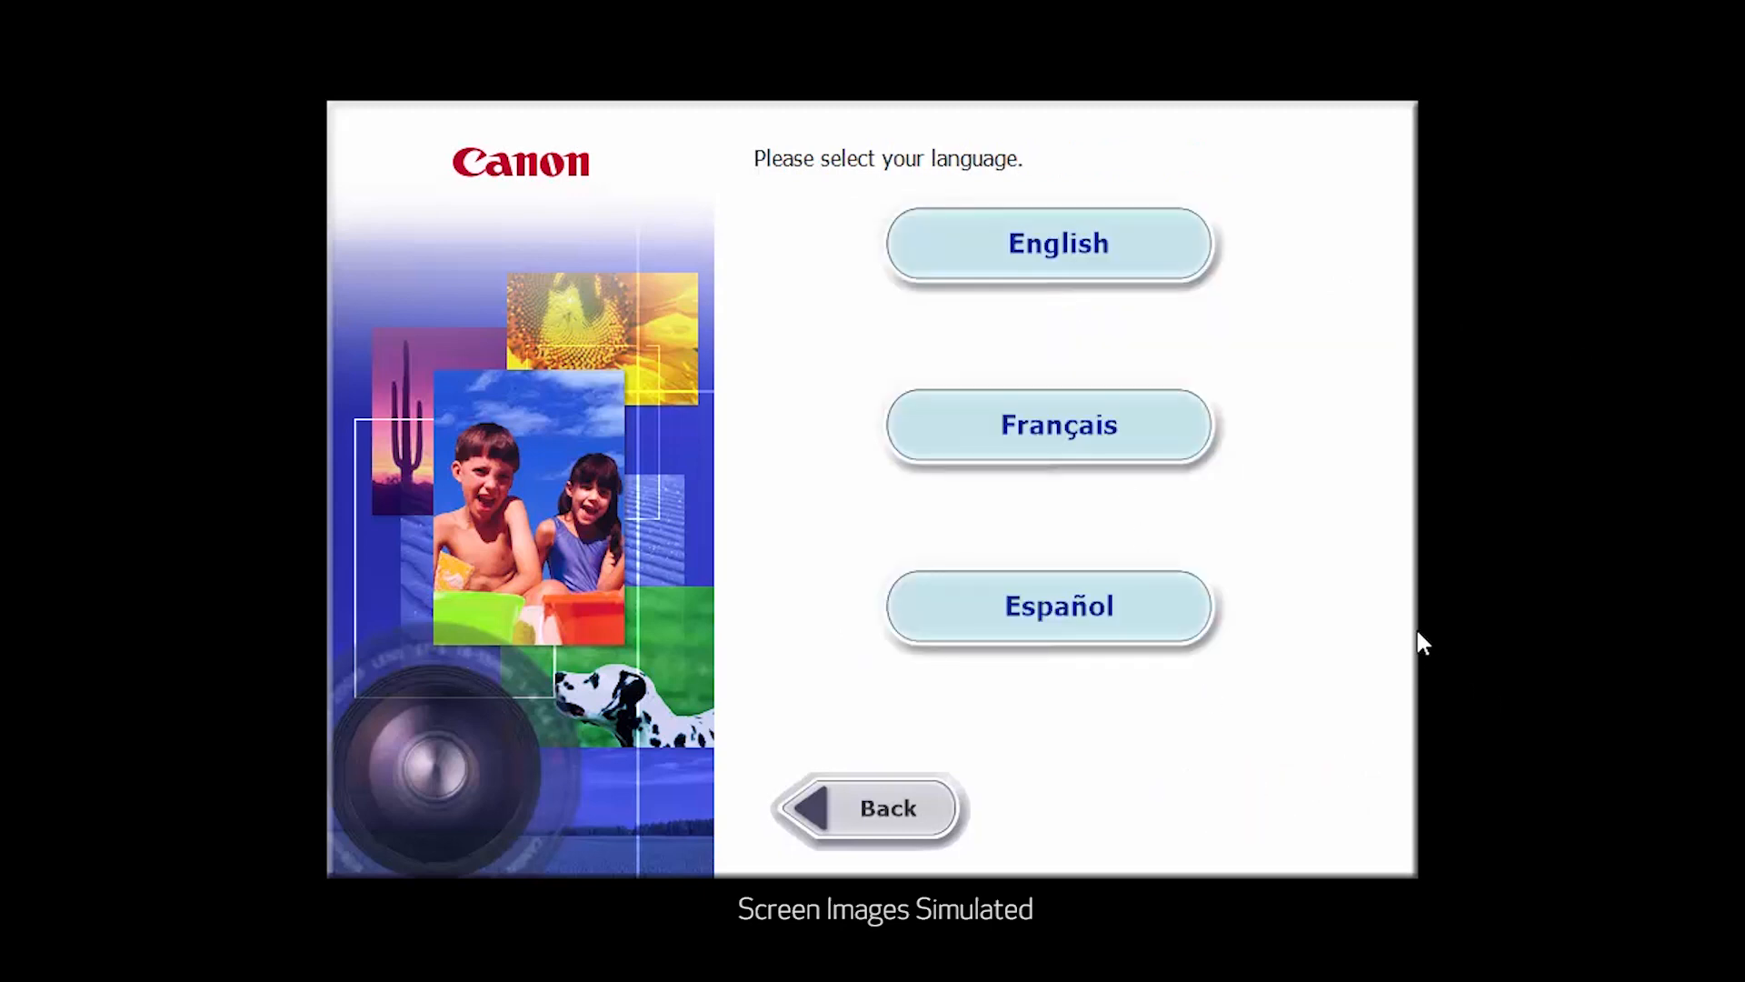
left_click(1047, 242)
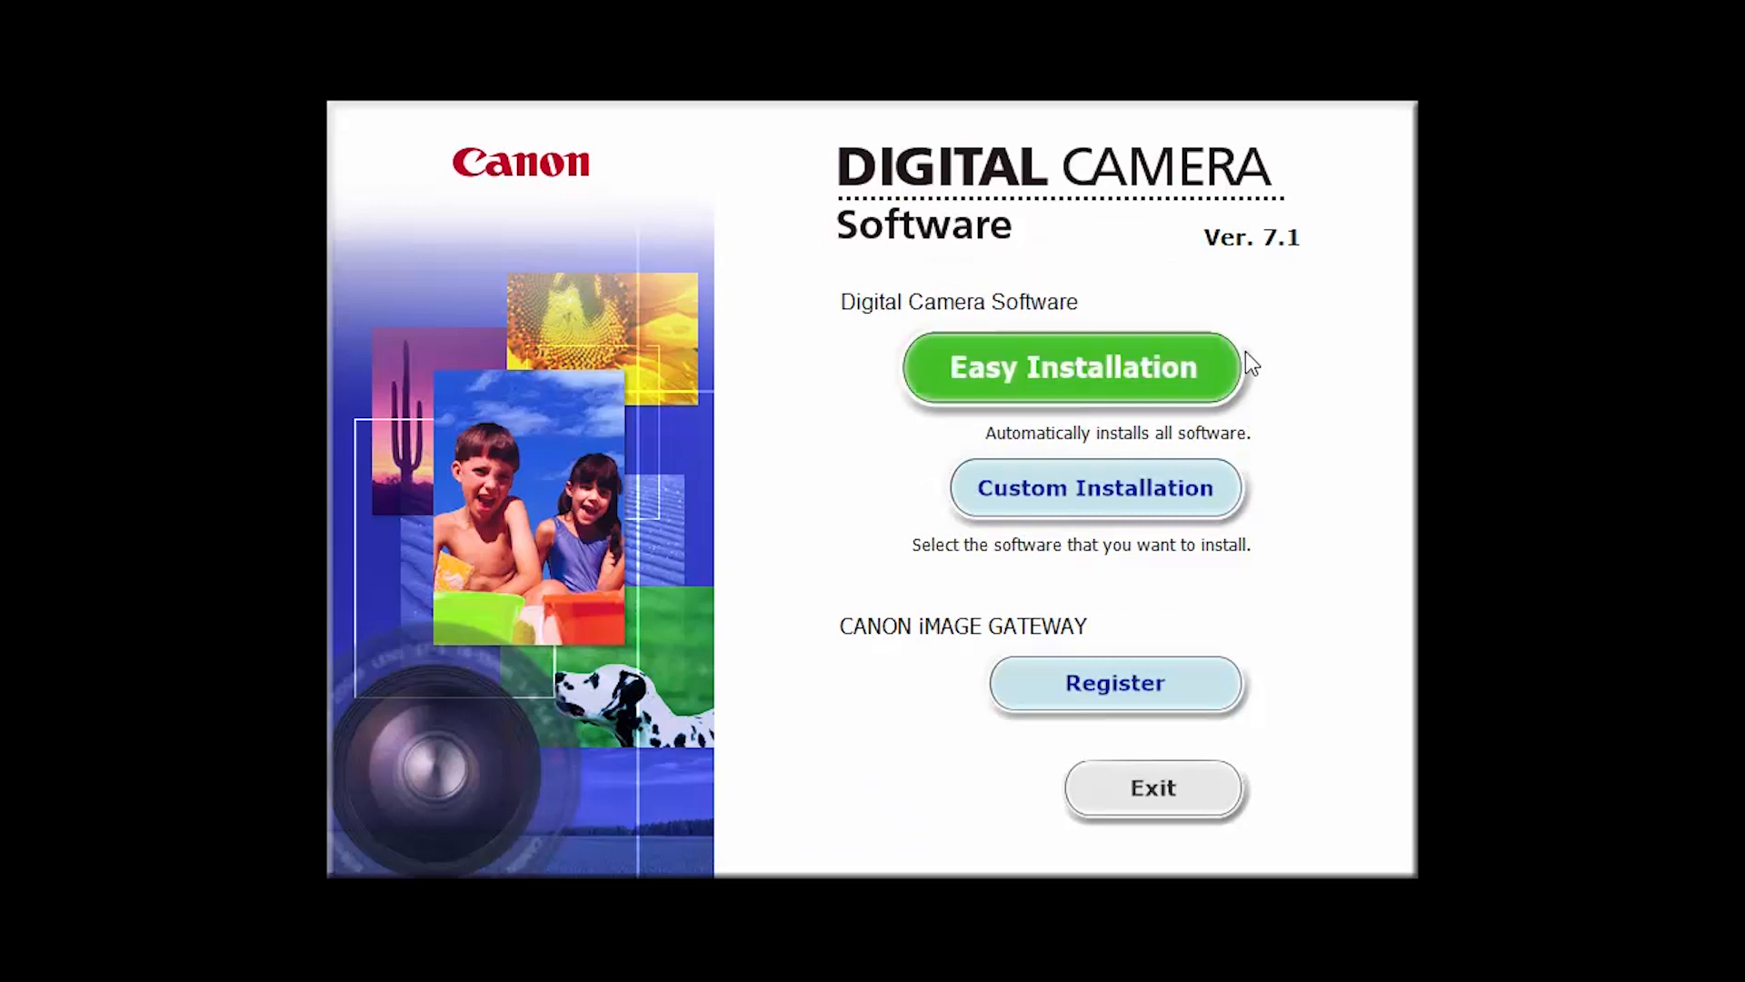
Step: Run the automatic install of CameraWindow and Map Utility, accepting the license and download disclaimer
left_click(1072, 367)
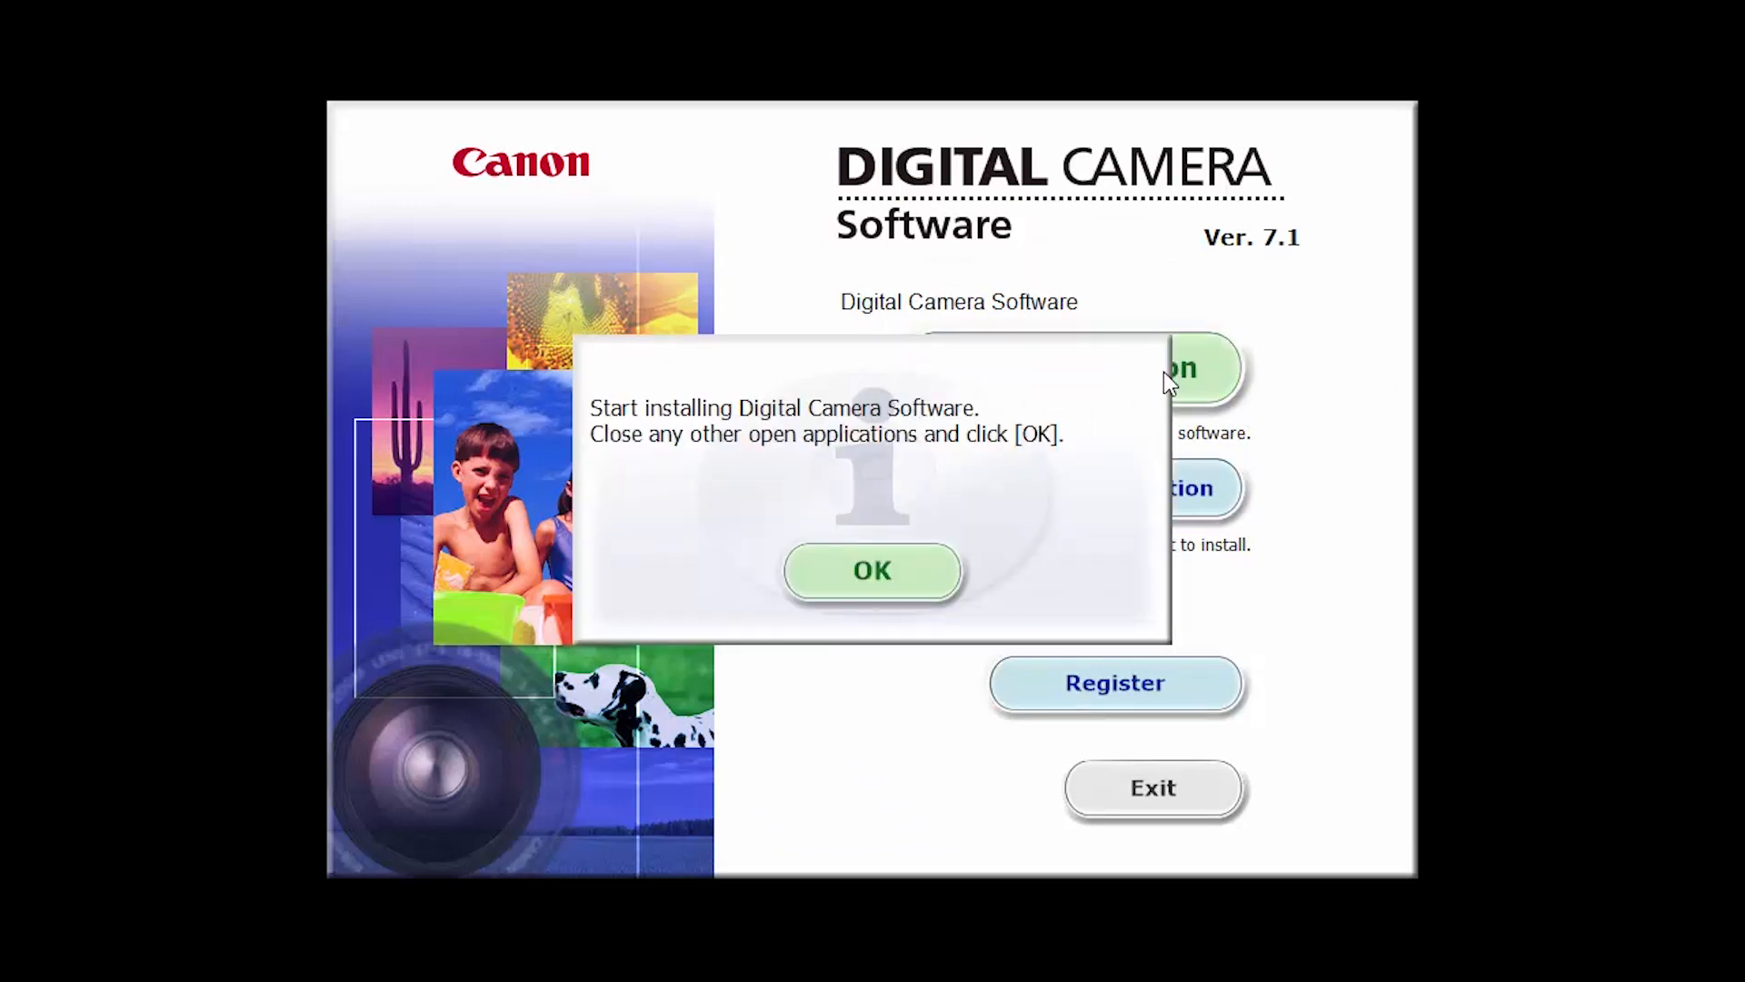
left_click(872, 570)
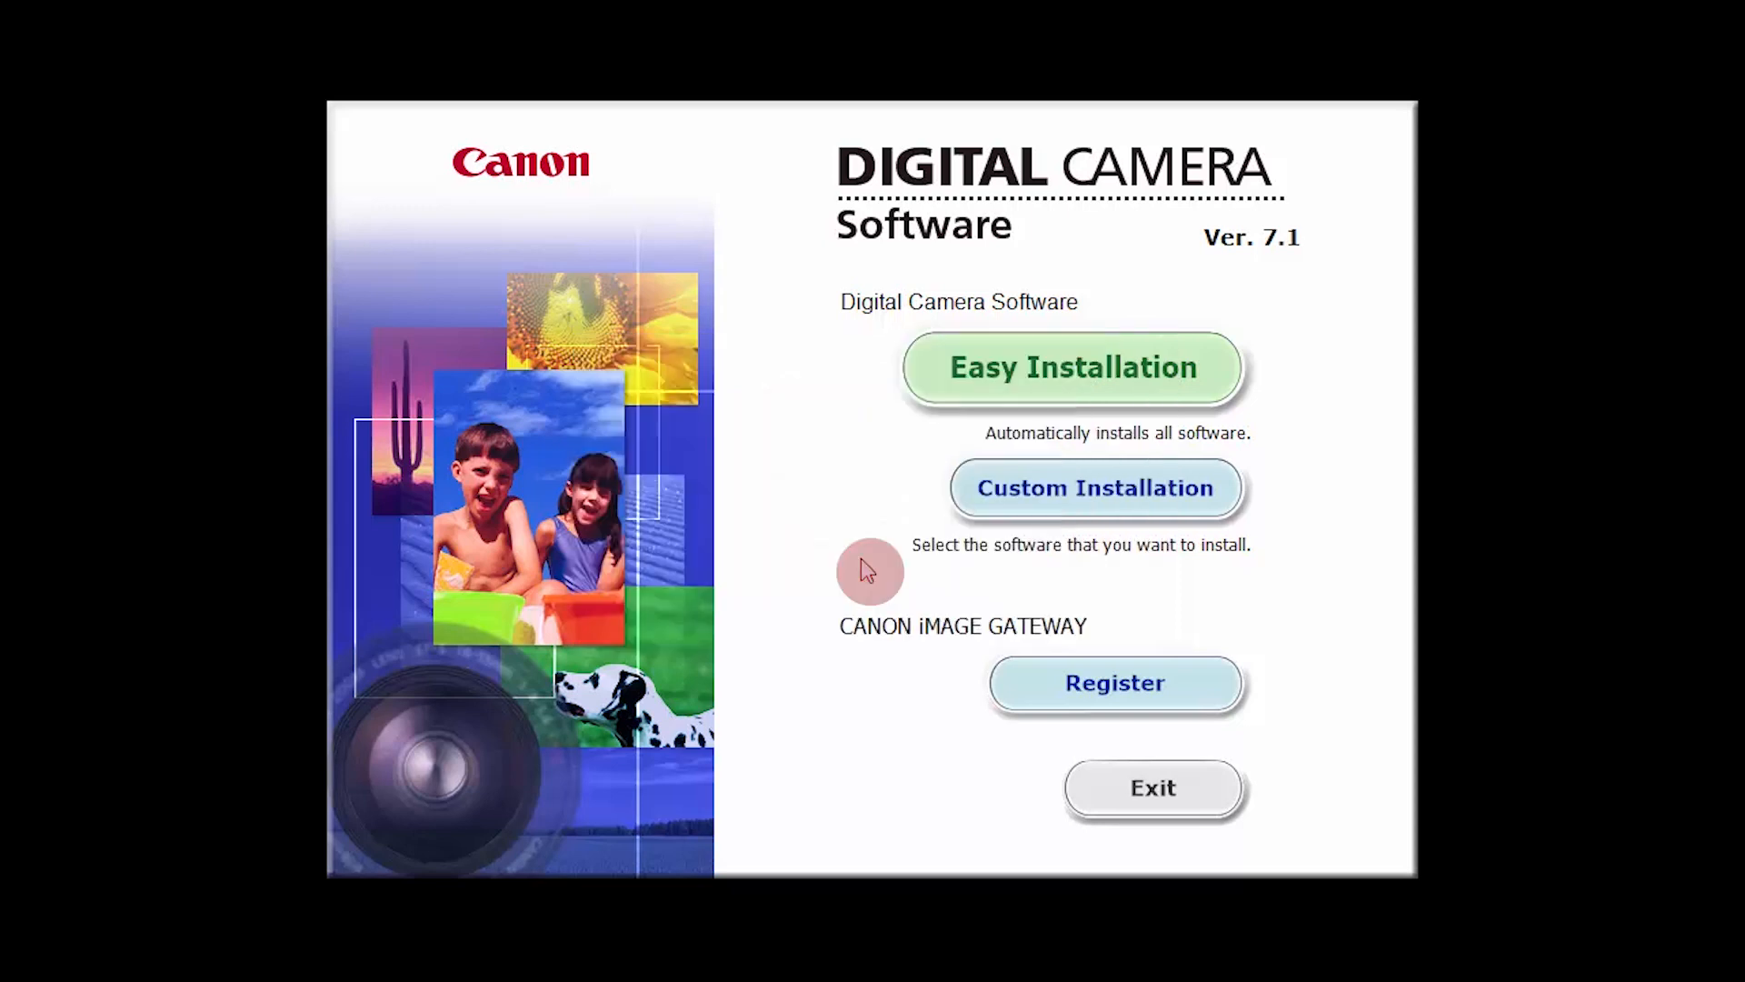
left_click(1070, 367)
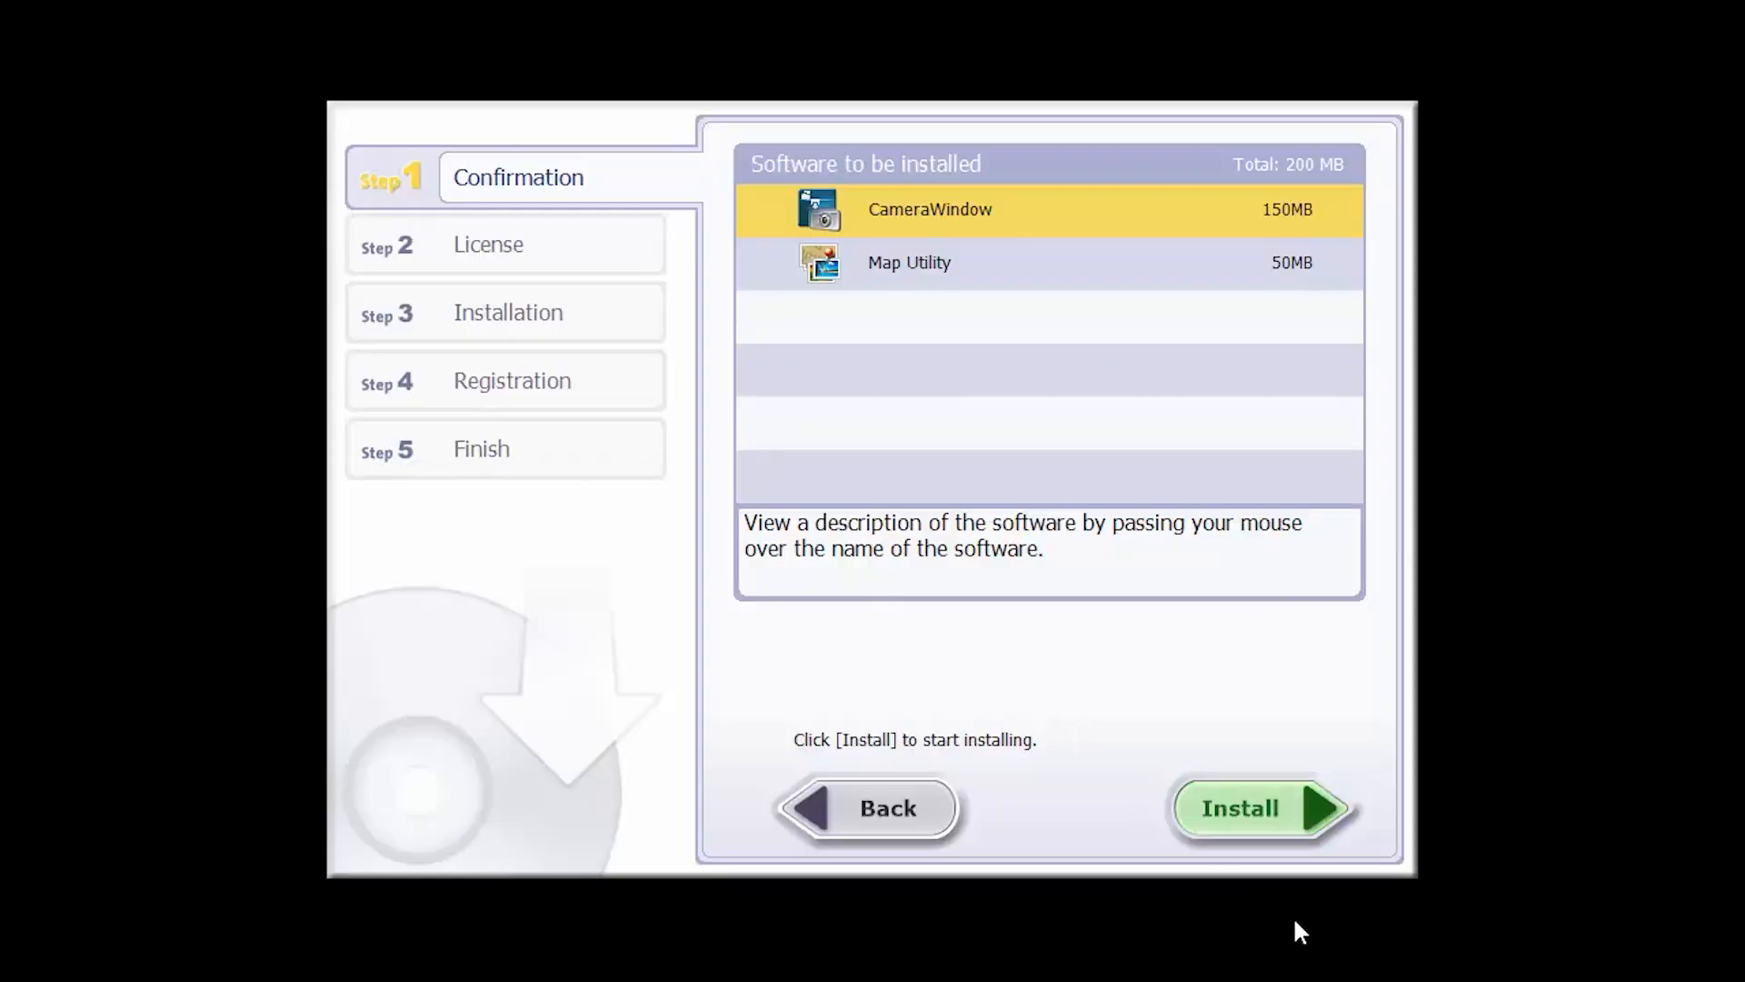
left_click(1259, 807)
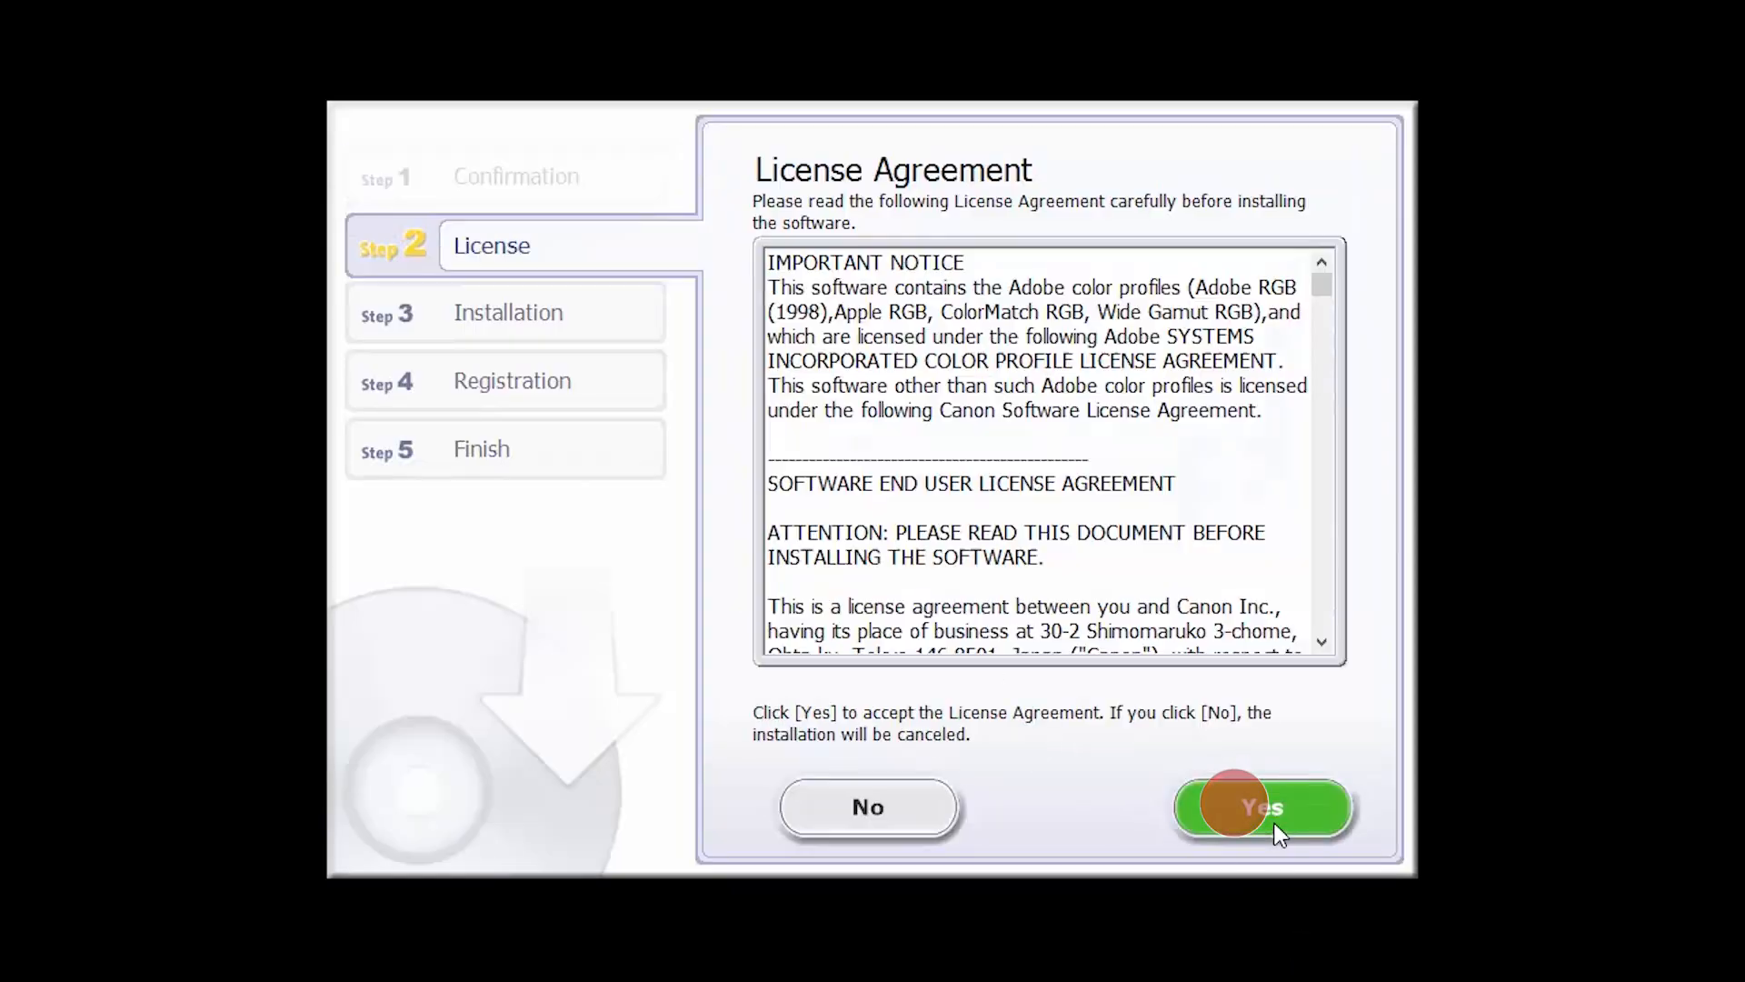
left_click(1261, 807)
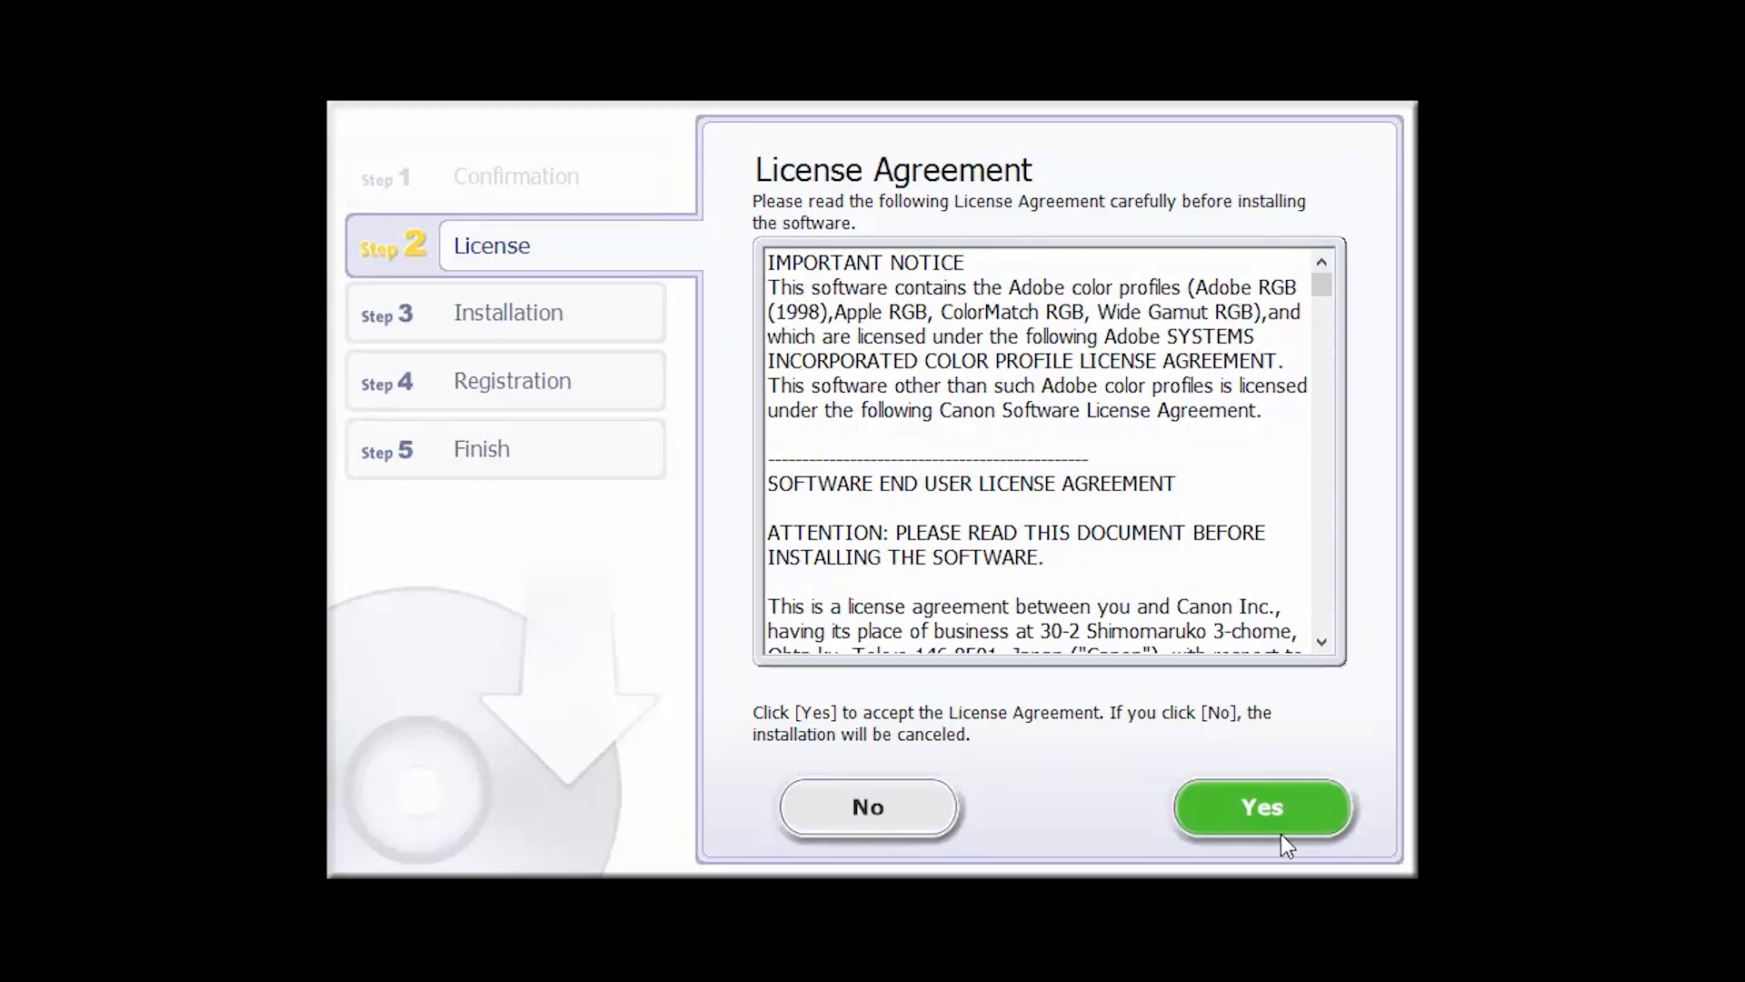
left_click(1261, 806)
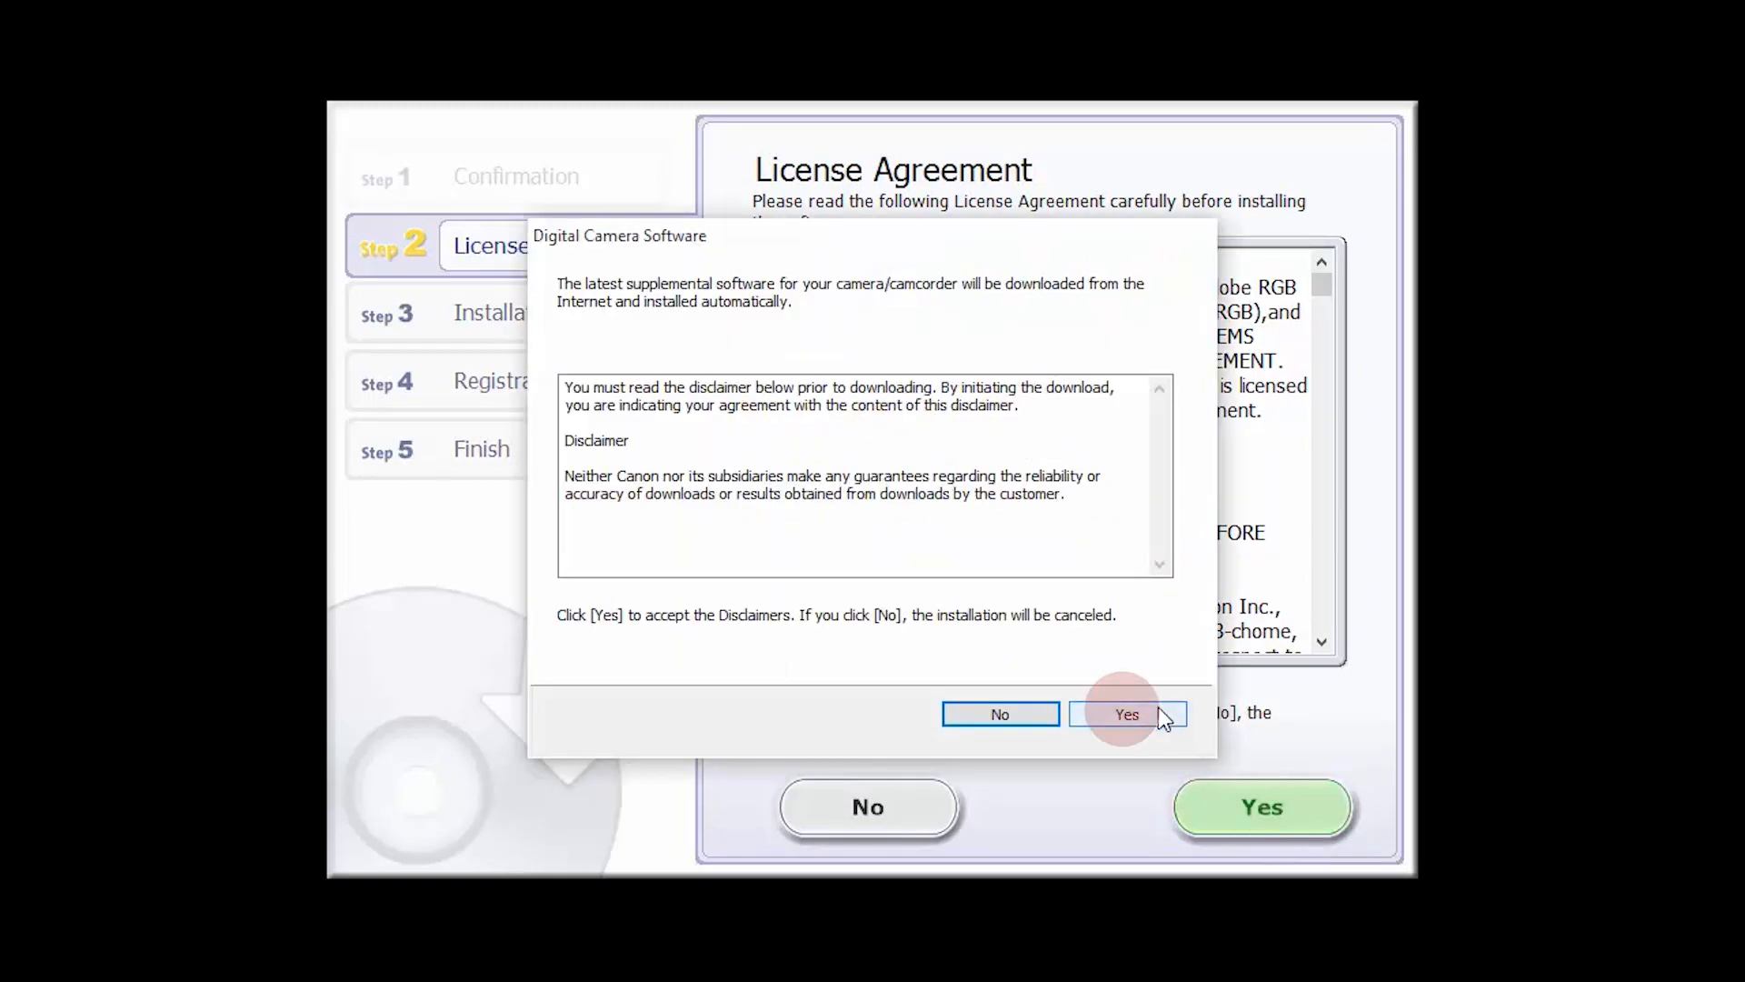
left_click(1126, 714)
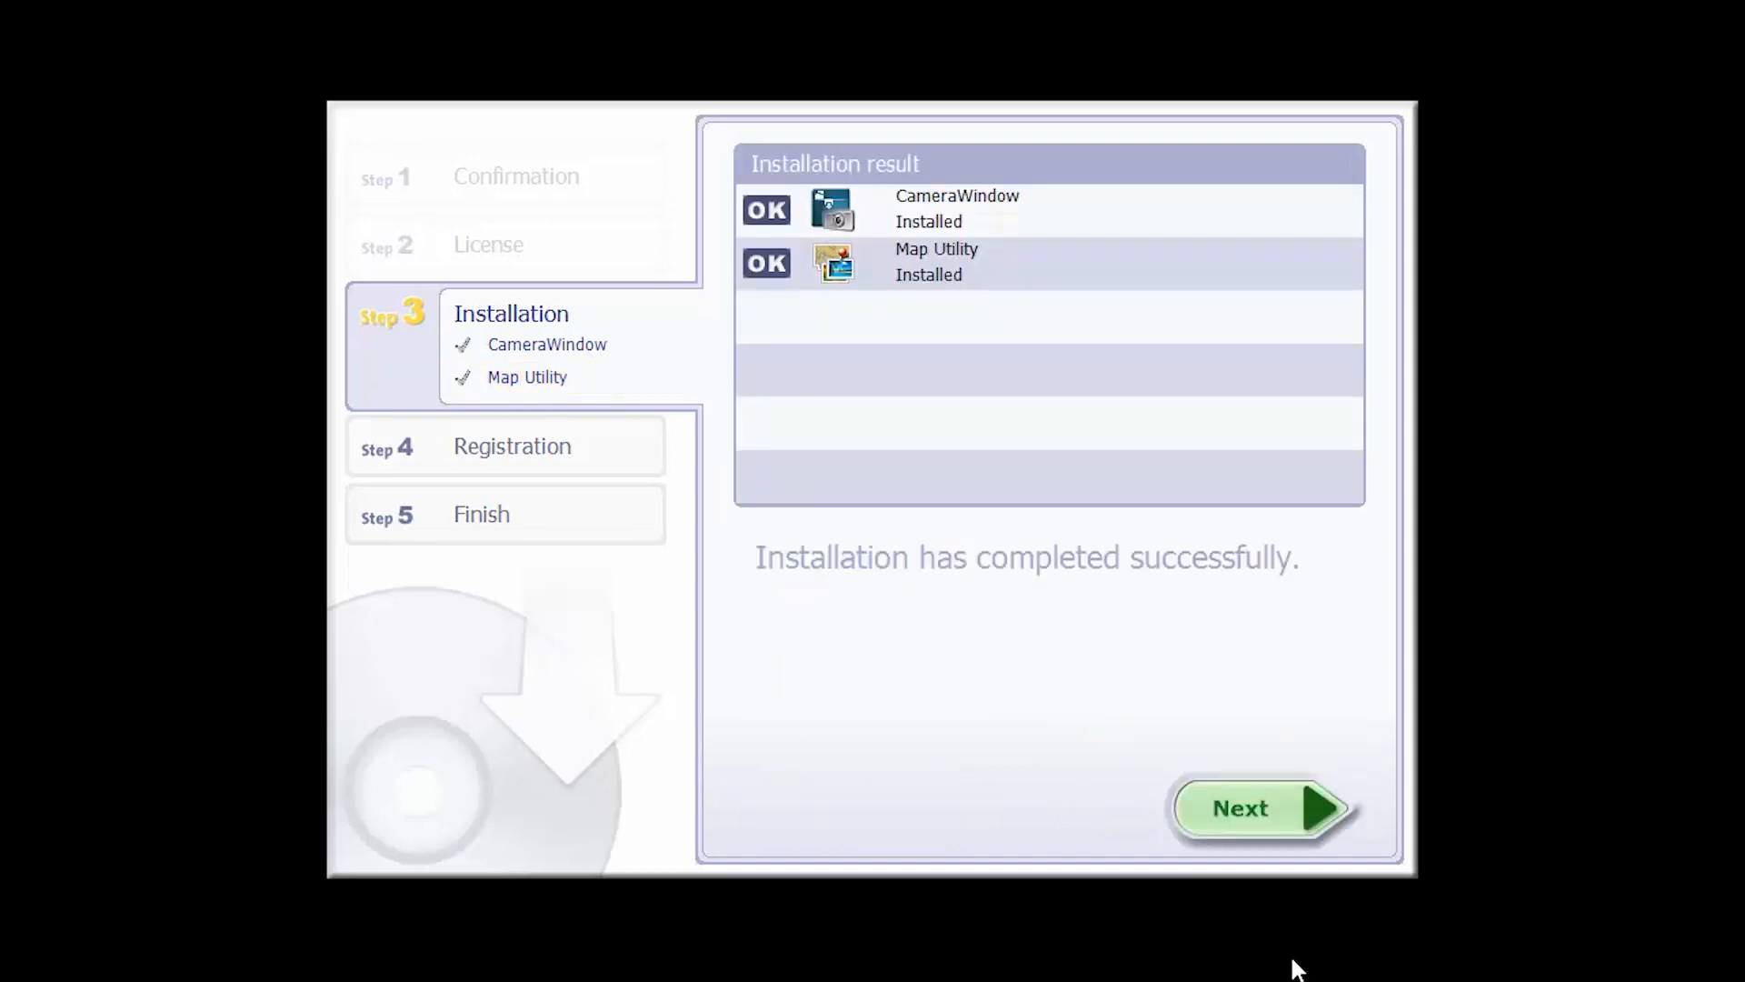
Step: Continue past the Installation result and registration pages to the Finish page
left_click(1258, 808)
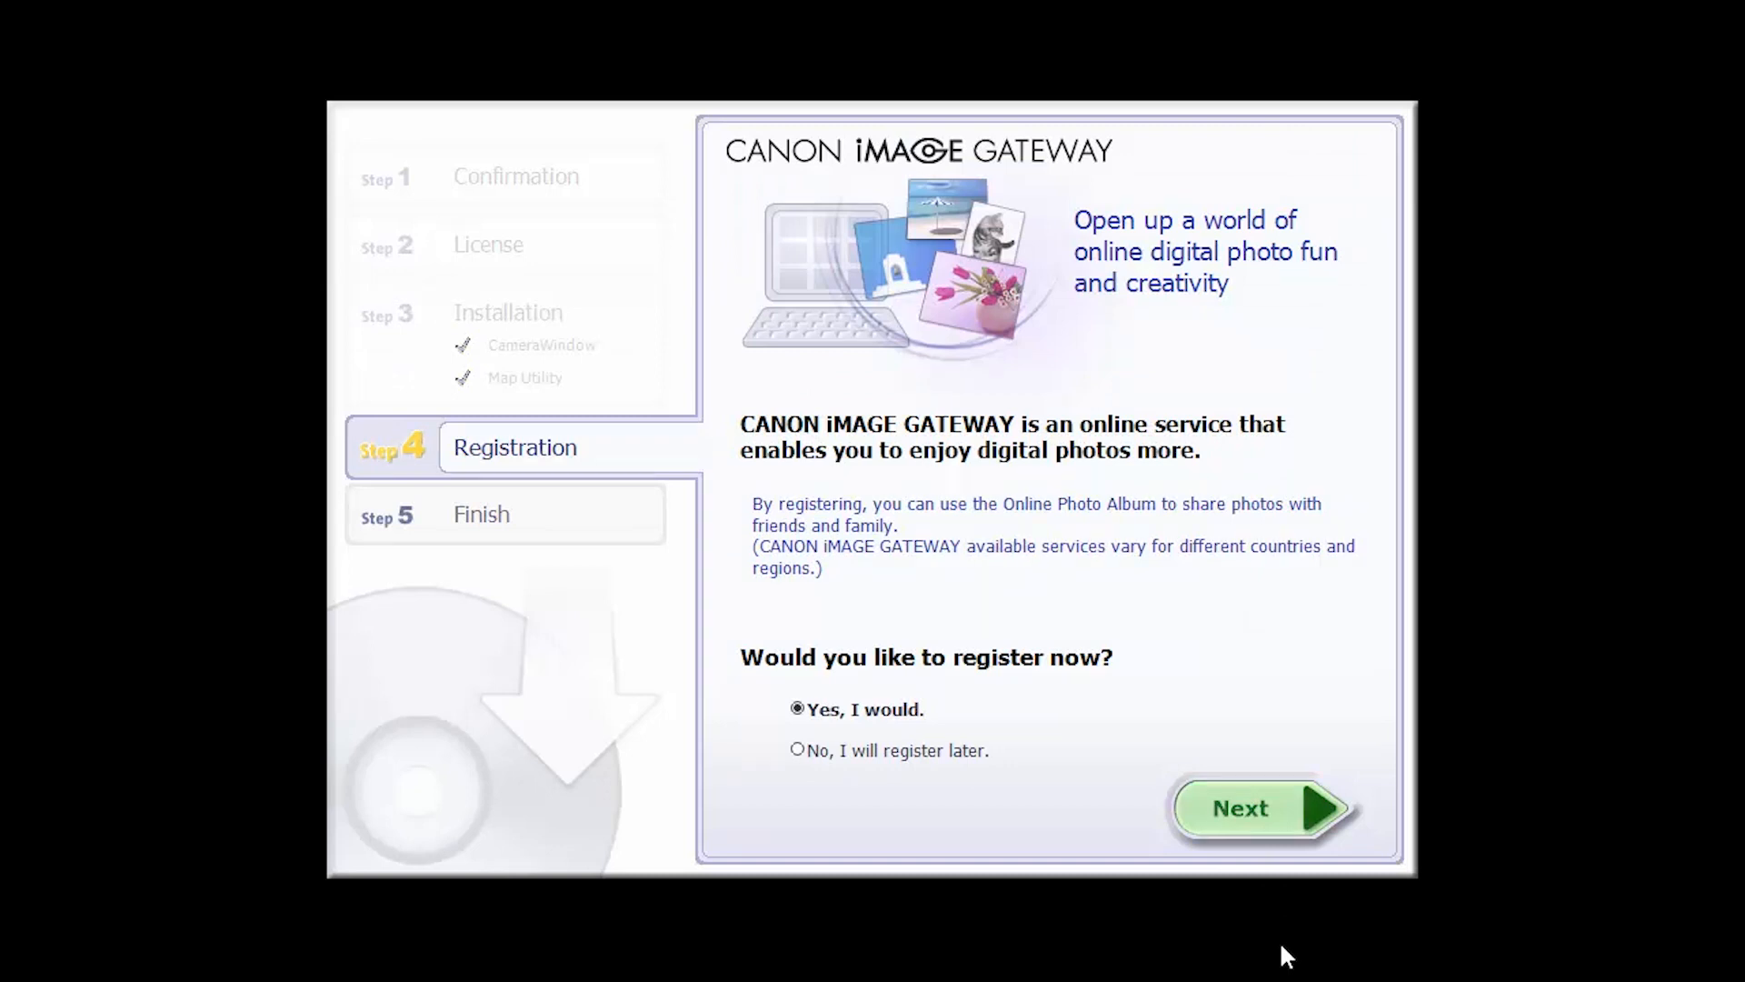
left_click(1241, 808)
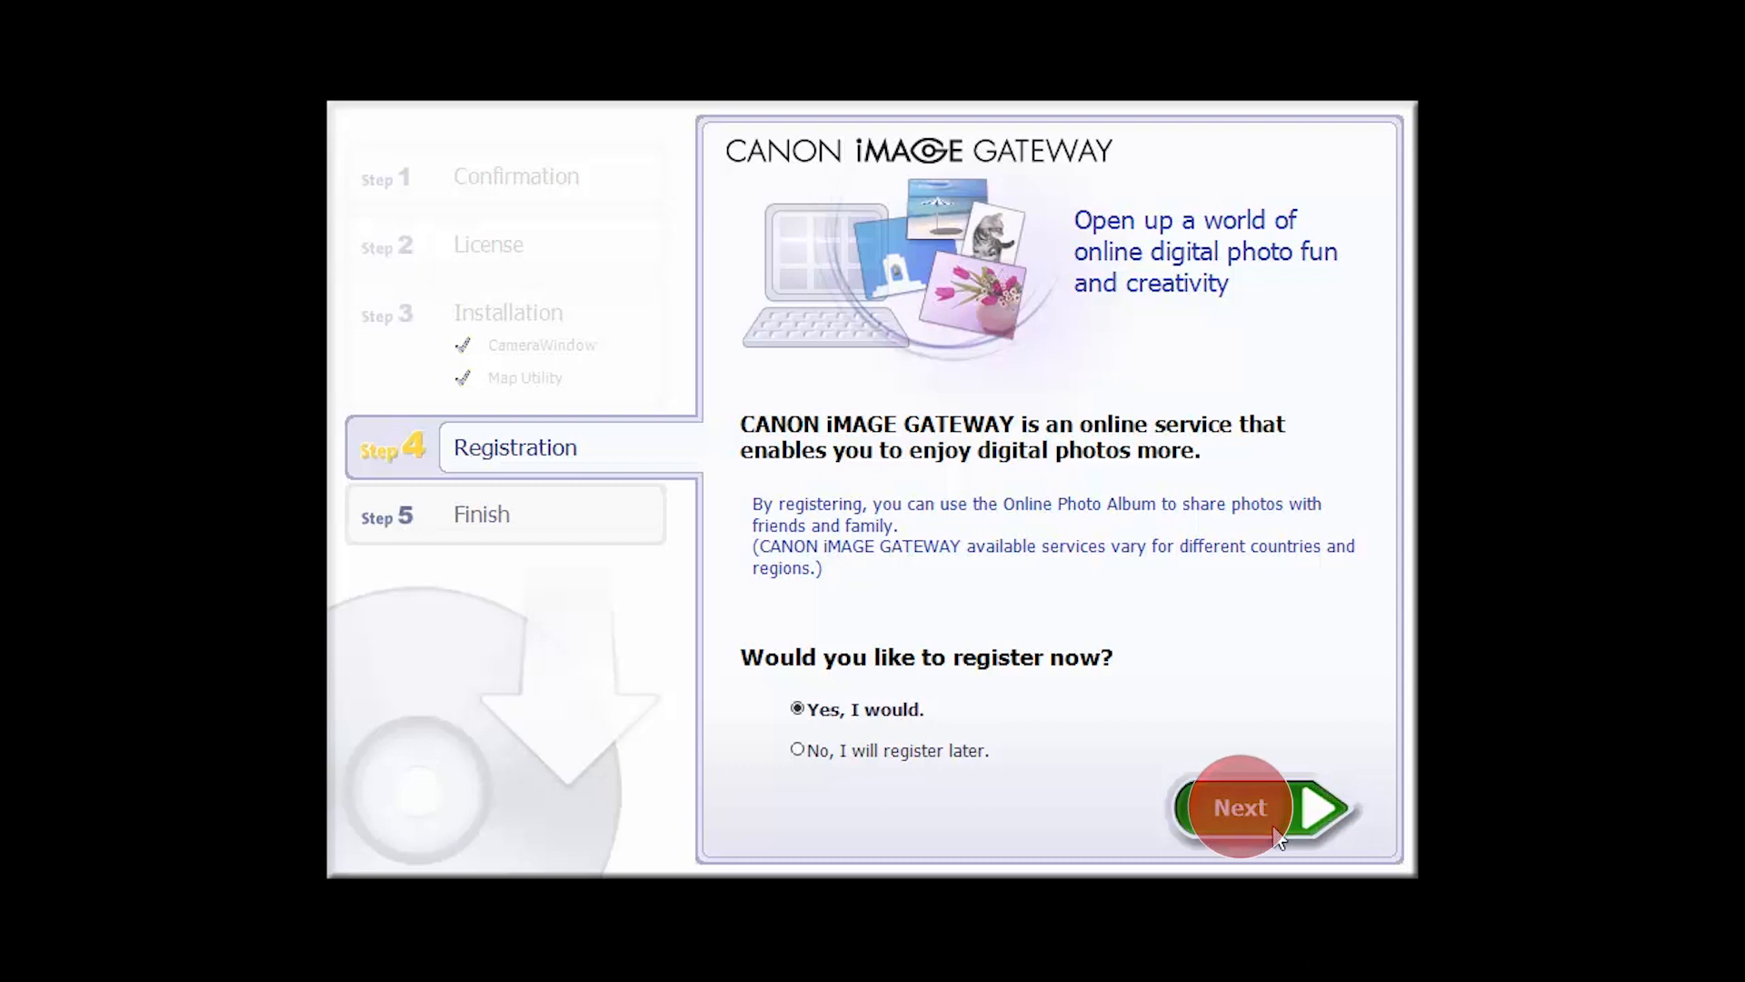
left_click(1238, 807)
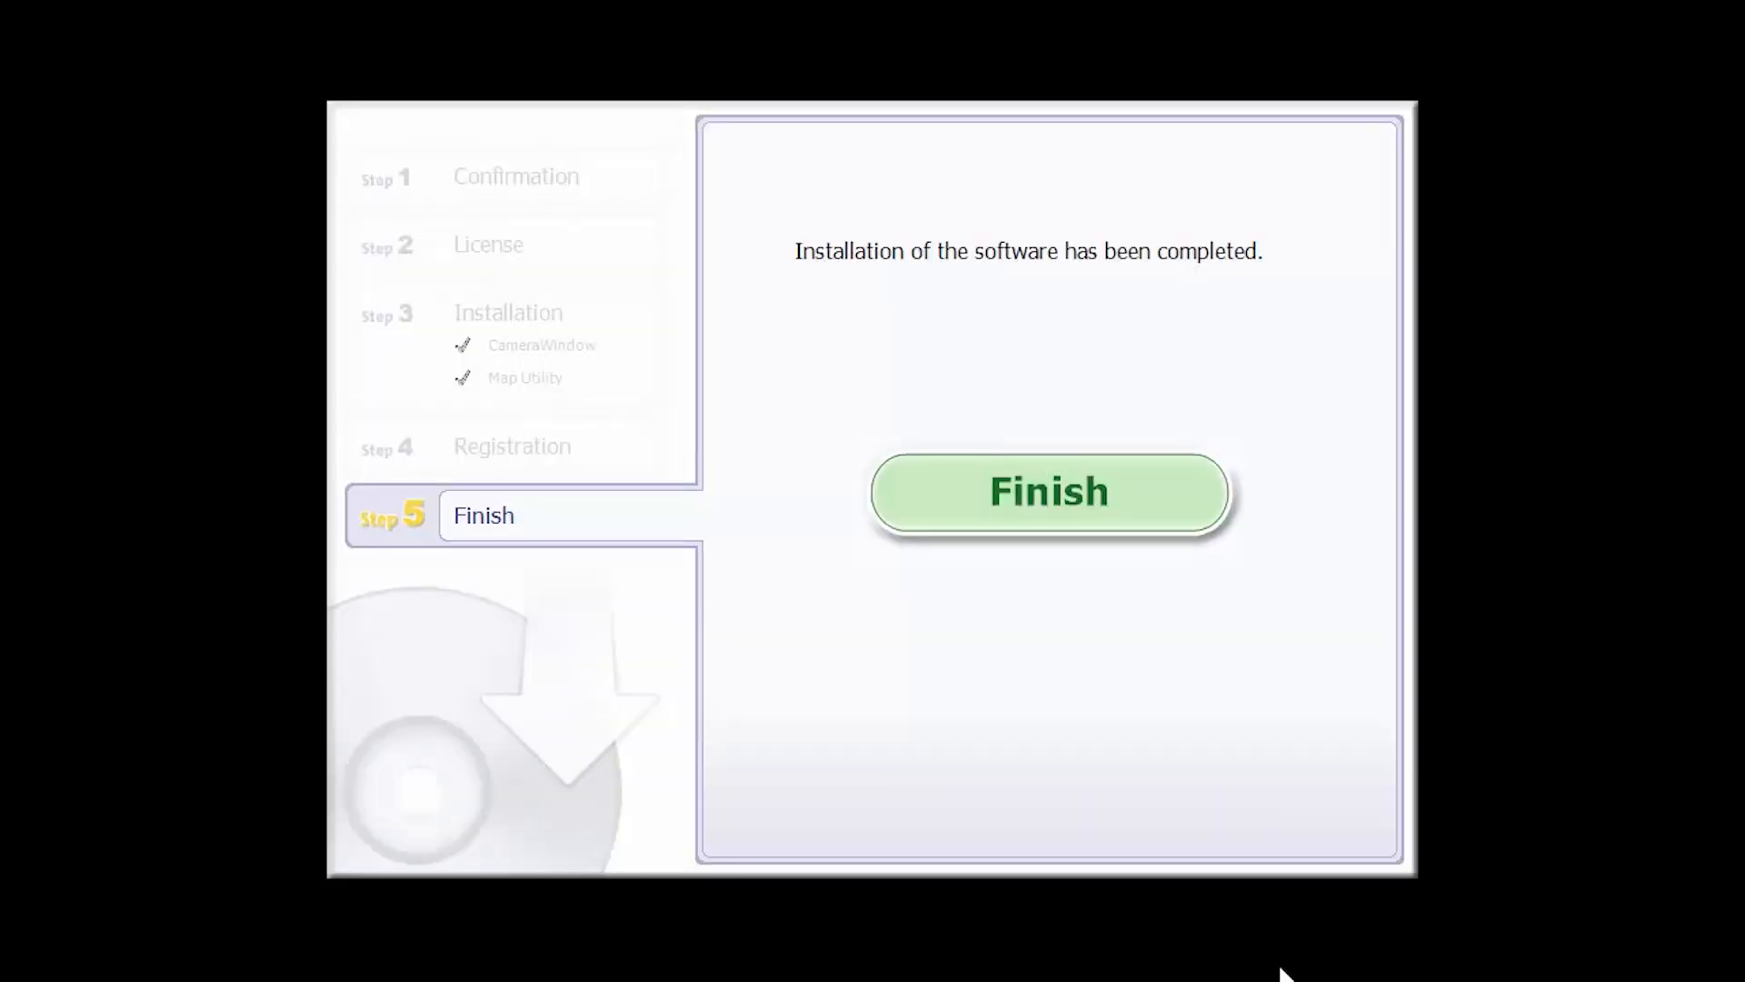
mouse_move(1278, 960)
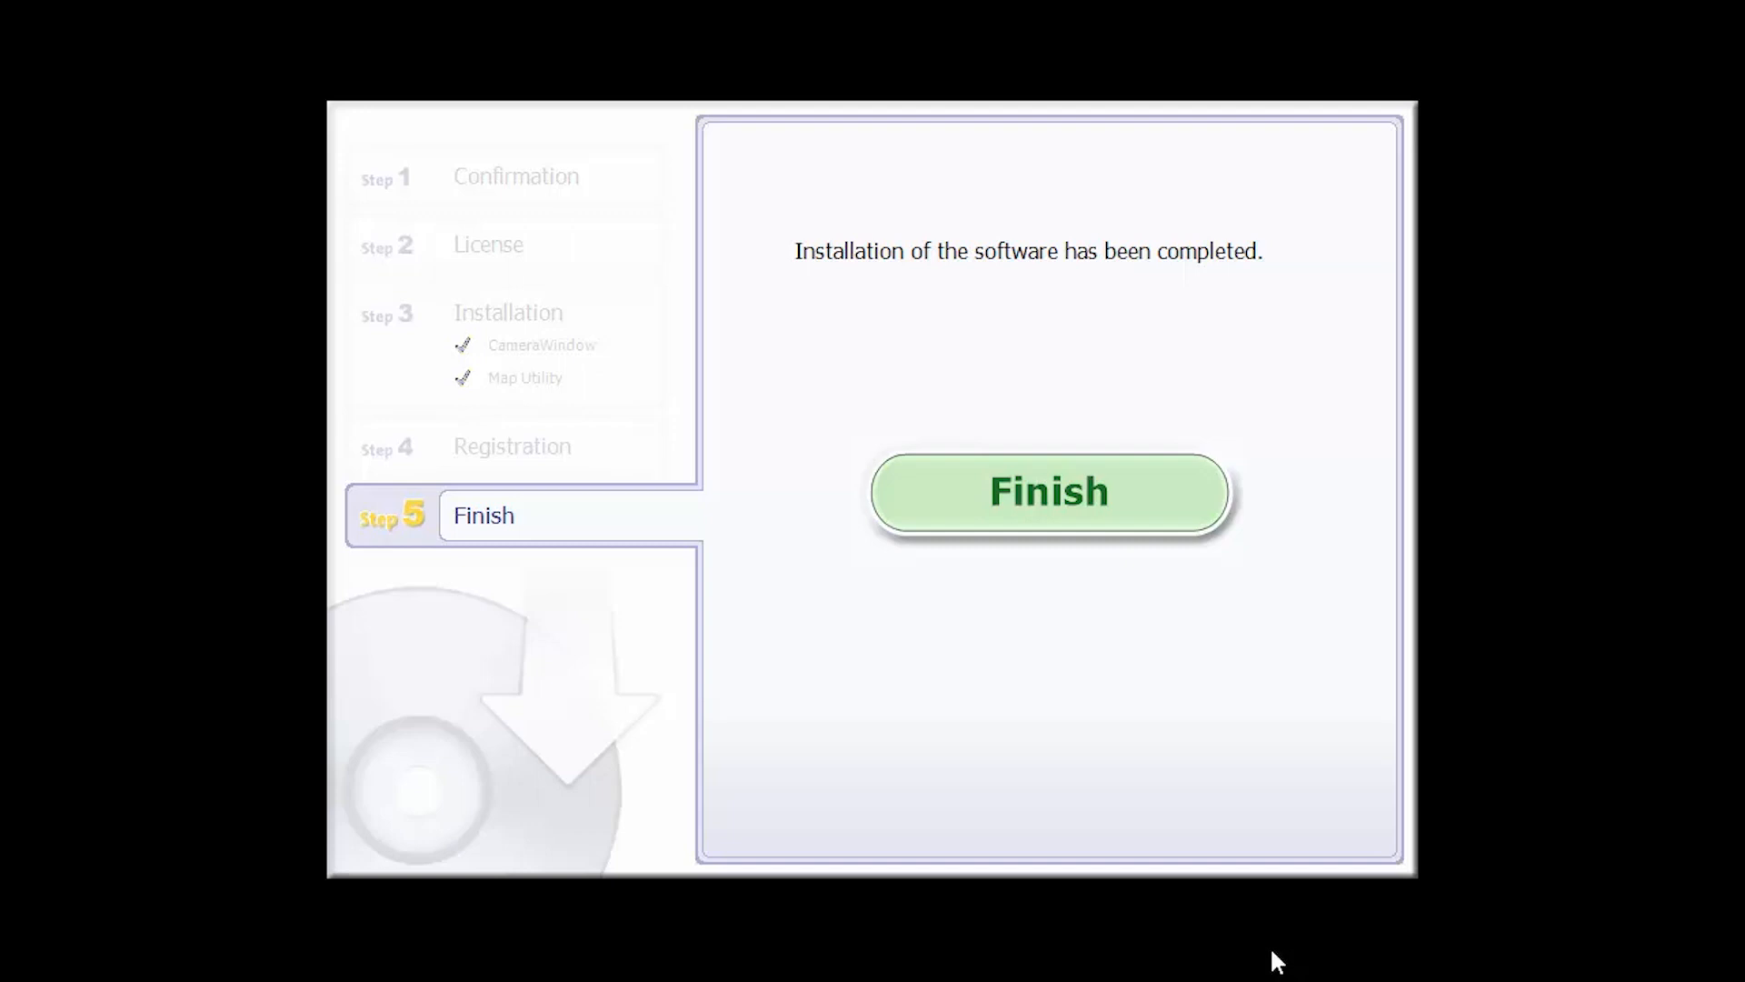
mouse_move(1150, 521)
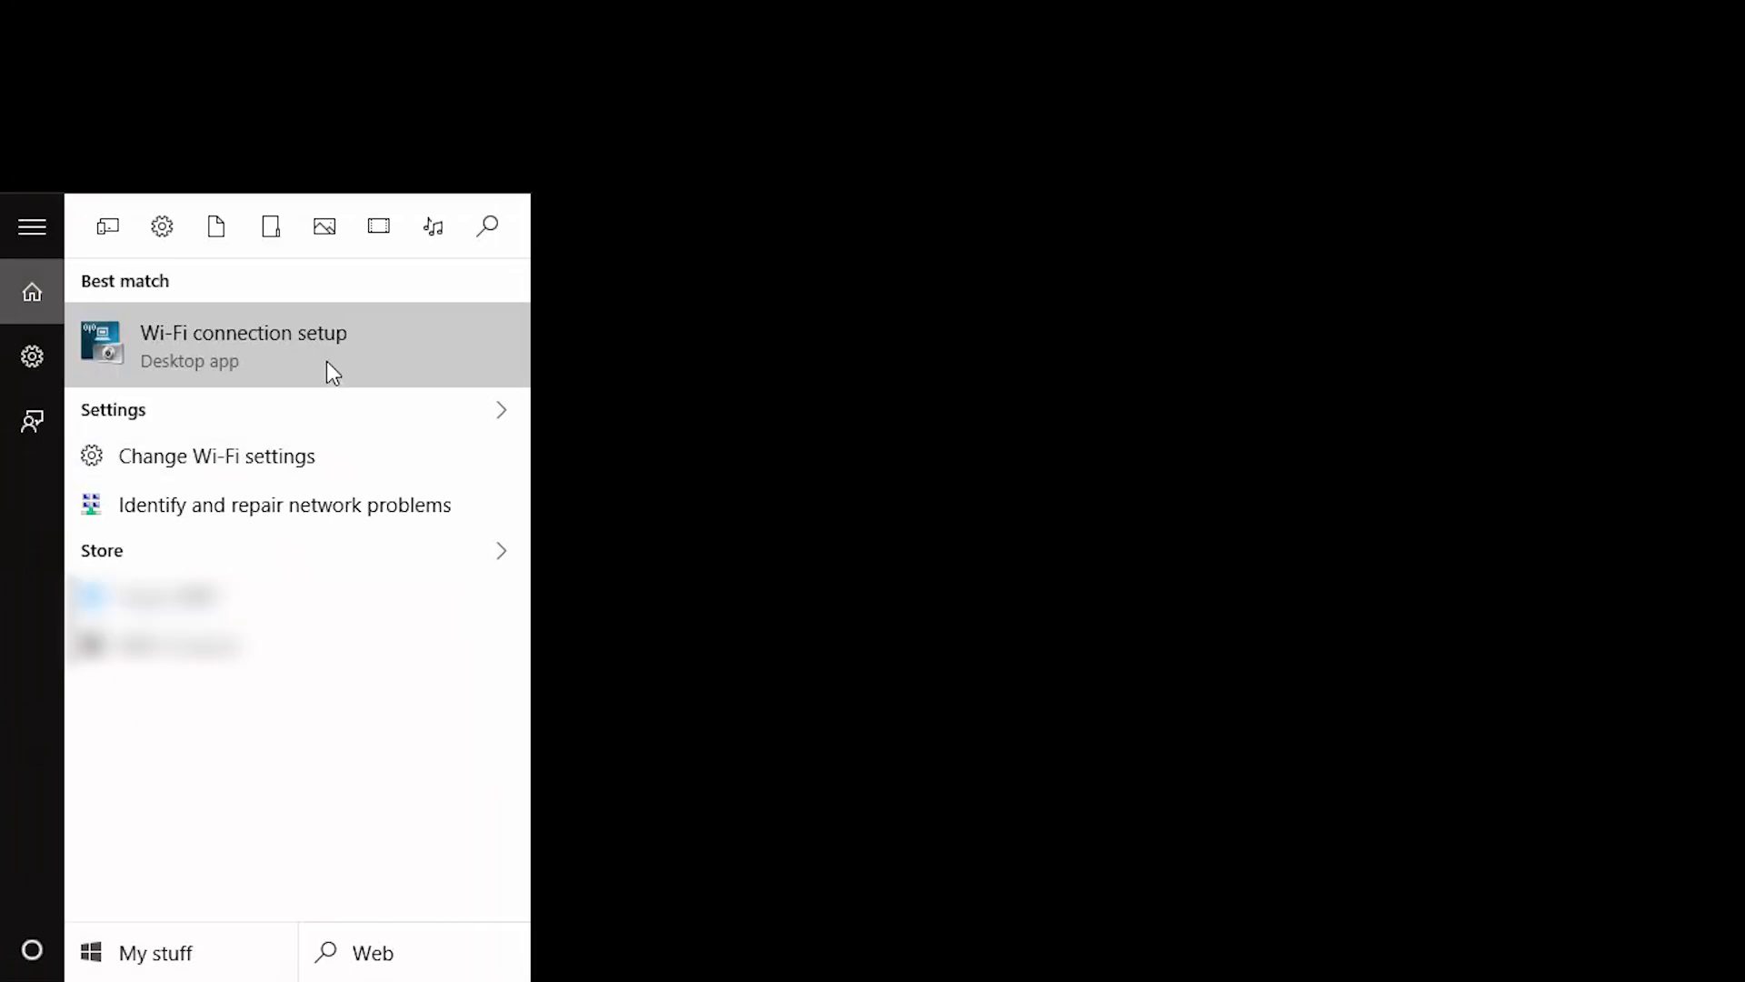
Step: Run Wi-Fi connection setup, confirm the settings, acknowledge completion, and close the tool
left_click(243, 345)
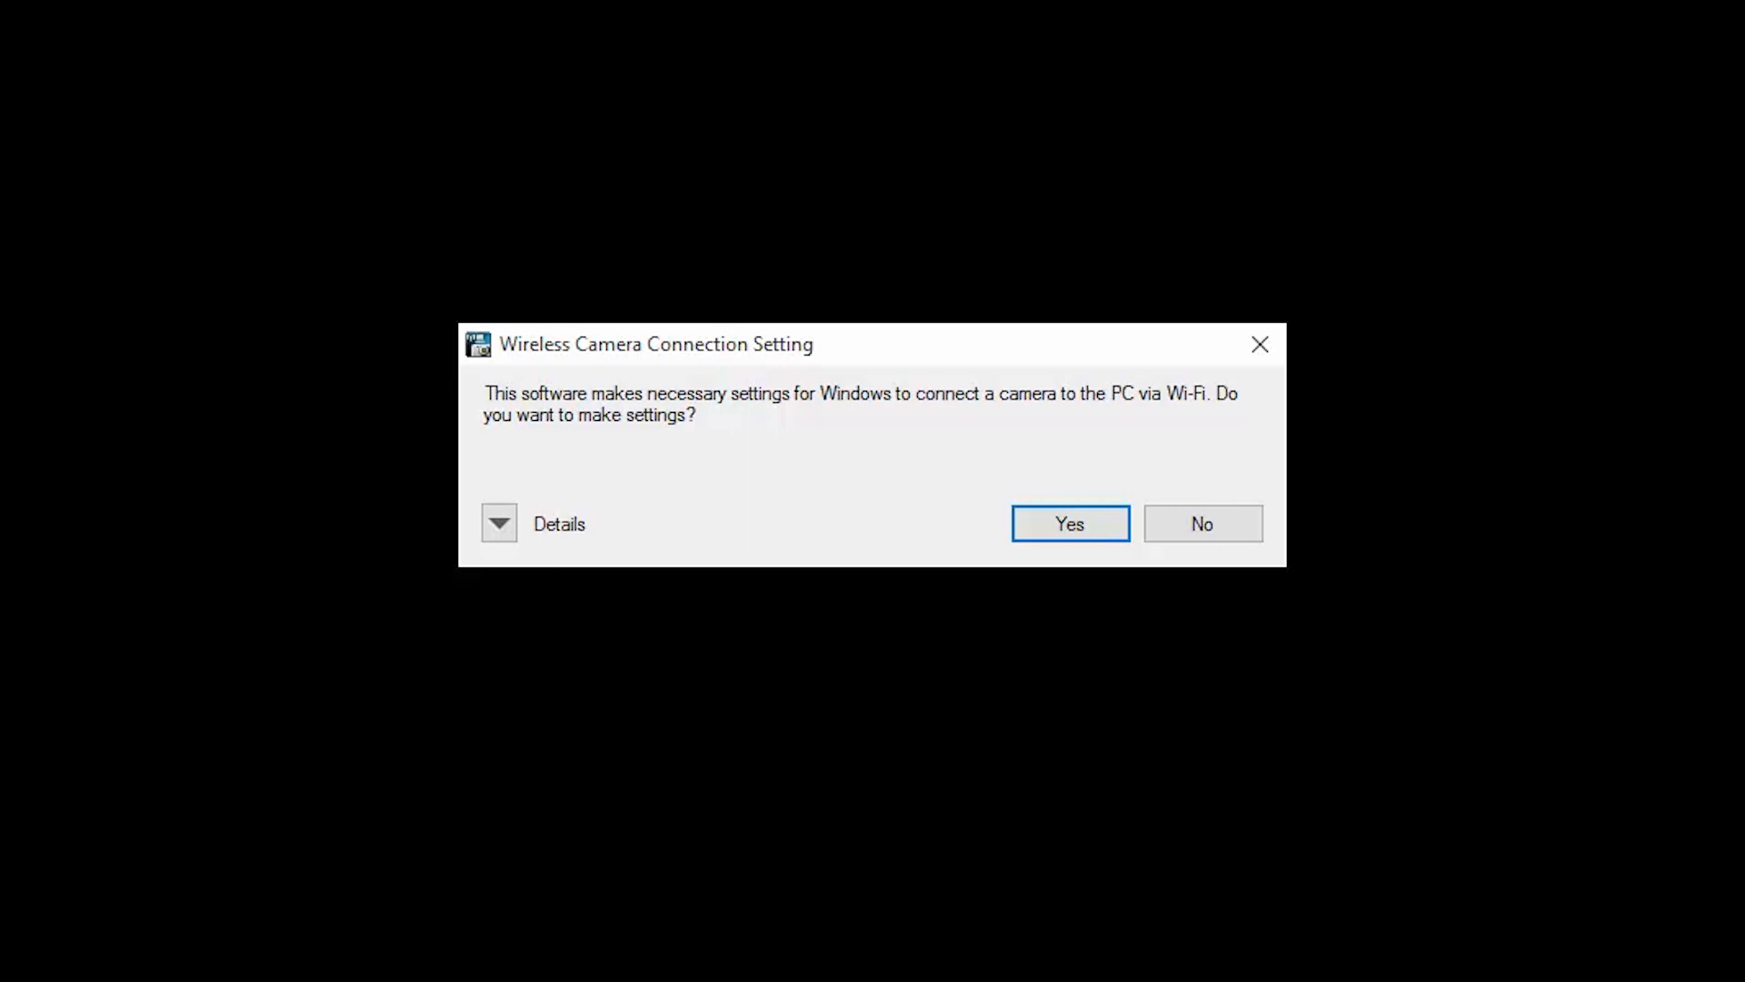
left_click(1068, 523)
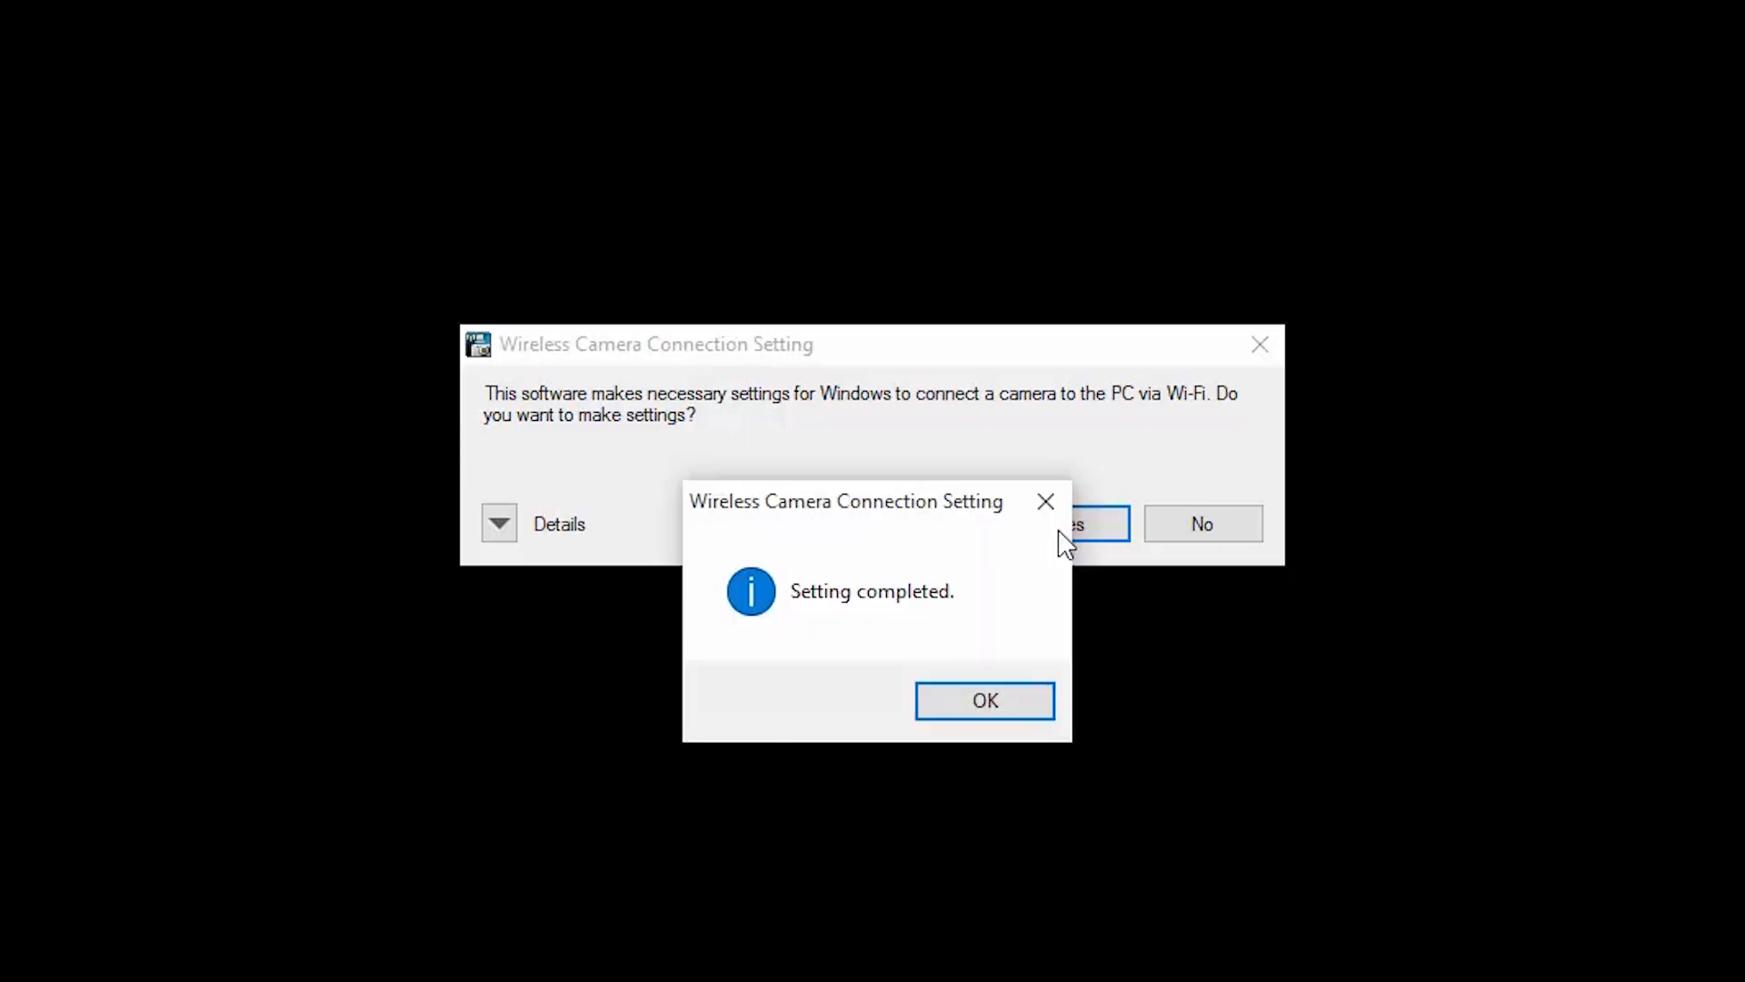
left_click(984, 699)
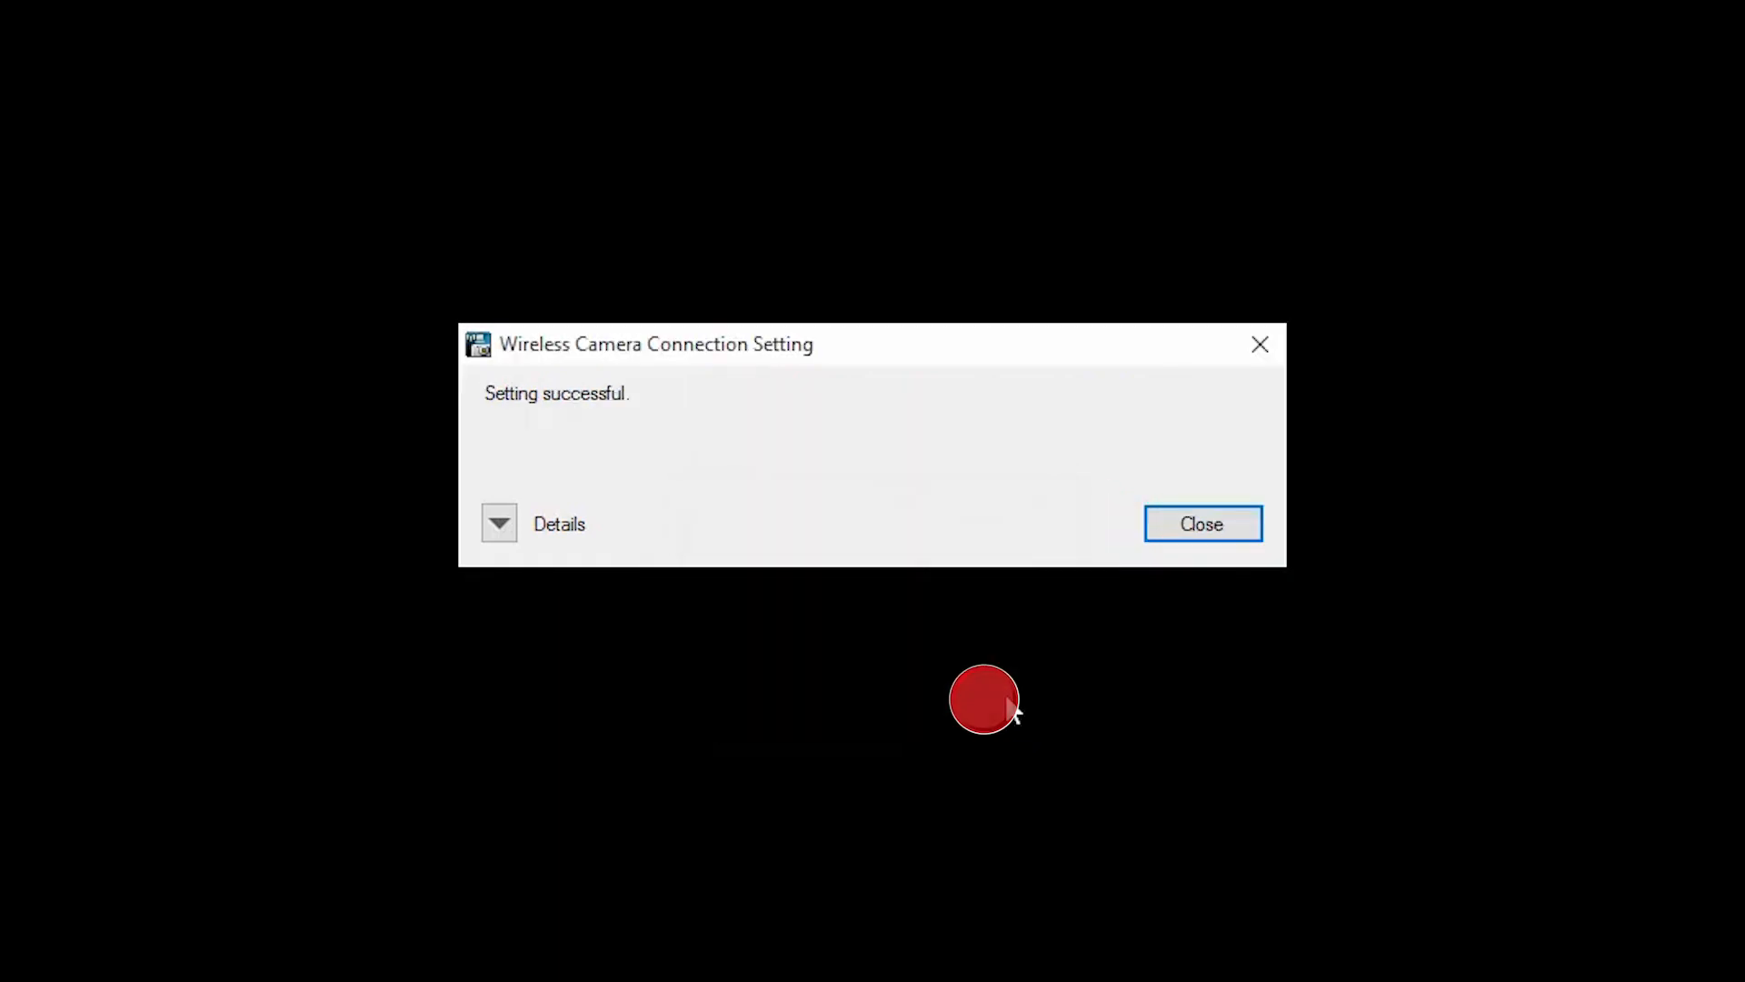
left_click(1202, 524)
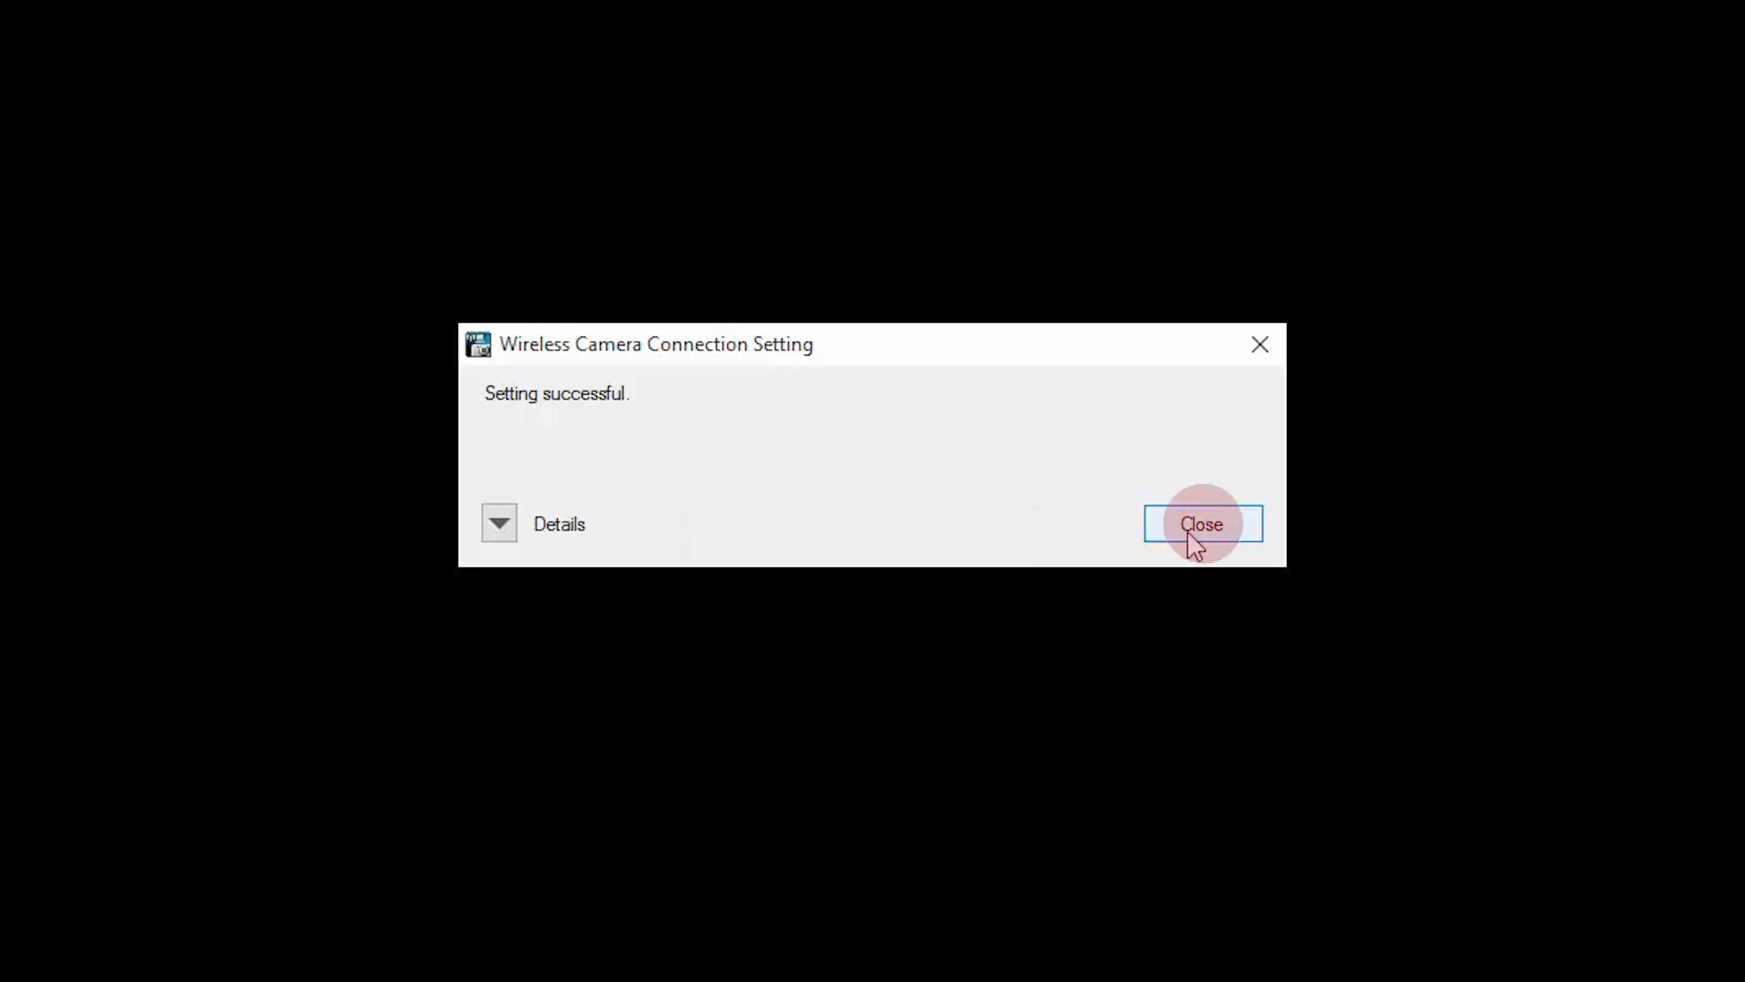
left_click(1201, 524)
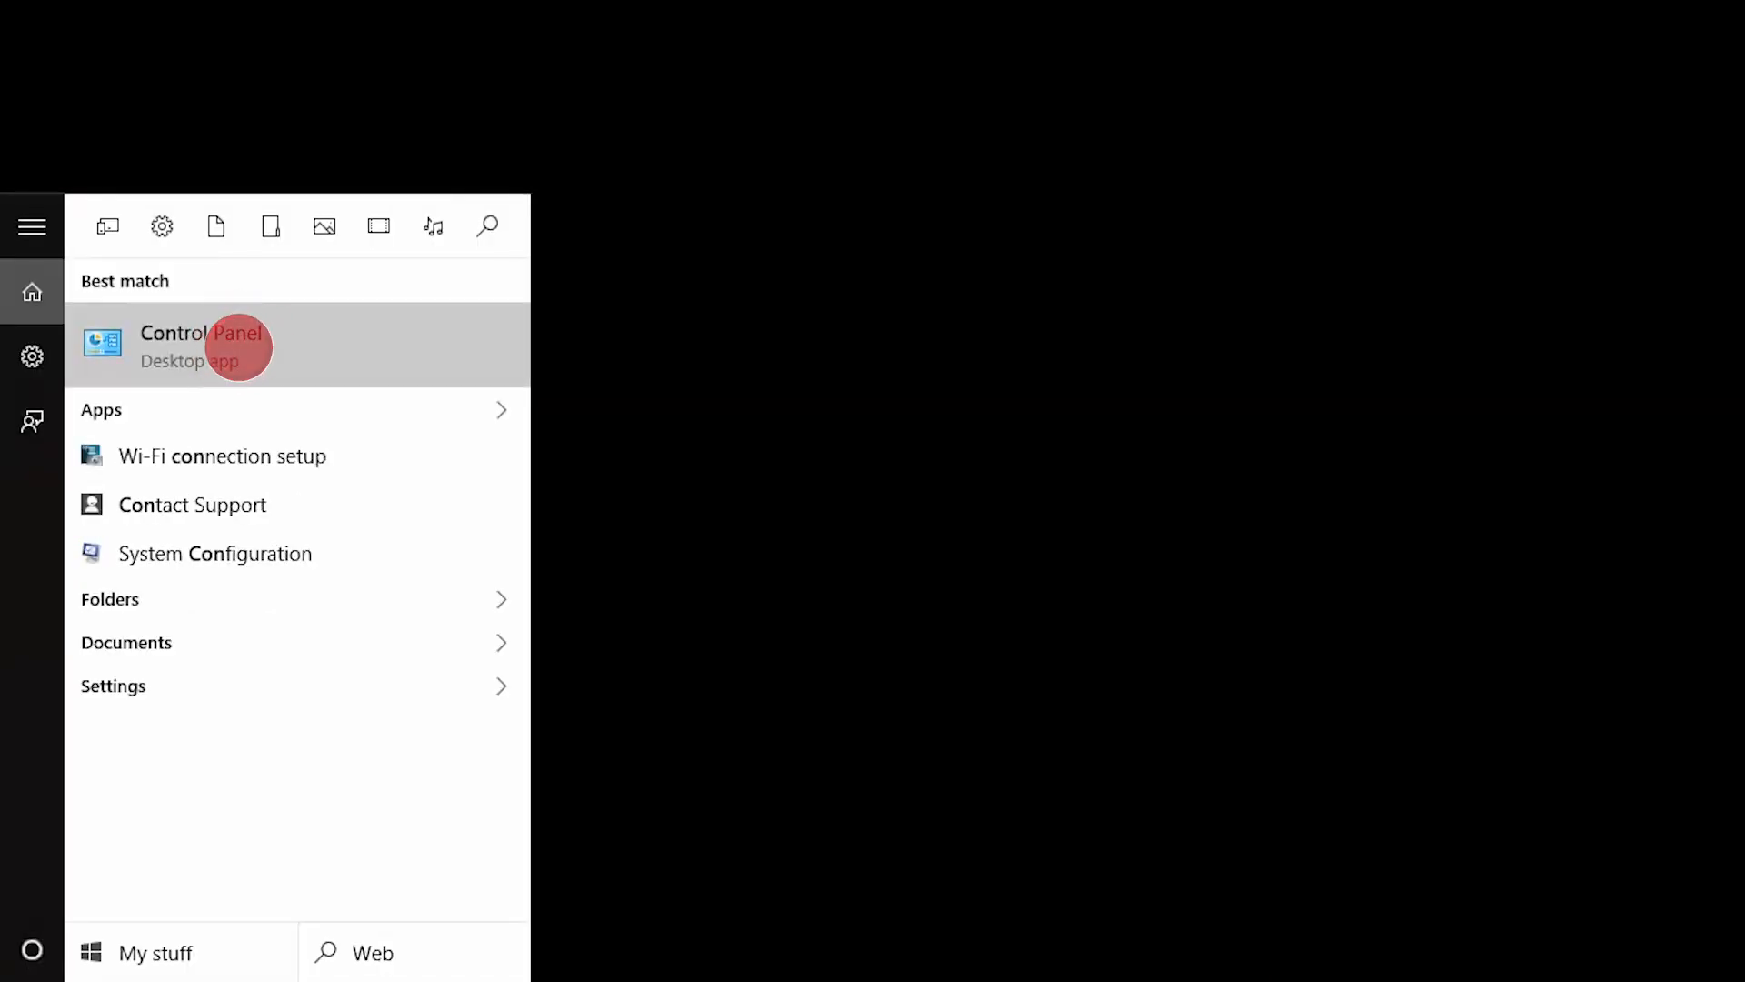
Step: Open Control Panel and choose Add a device under Hardware and Sound
left_click(200, 346)
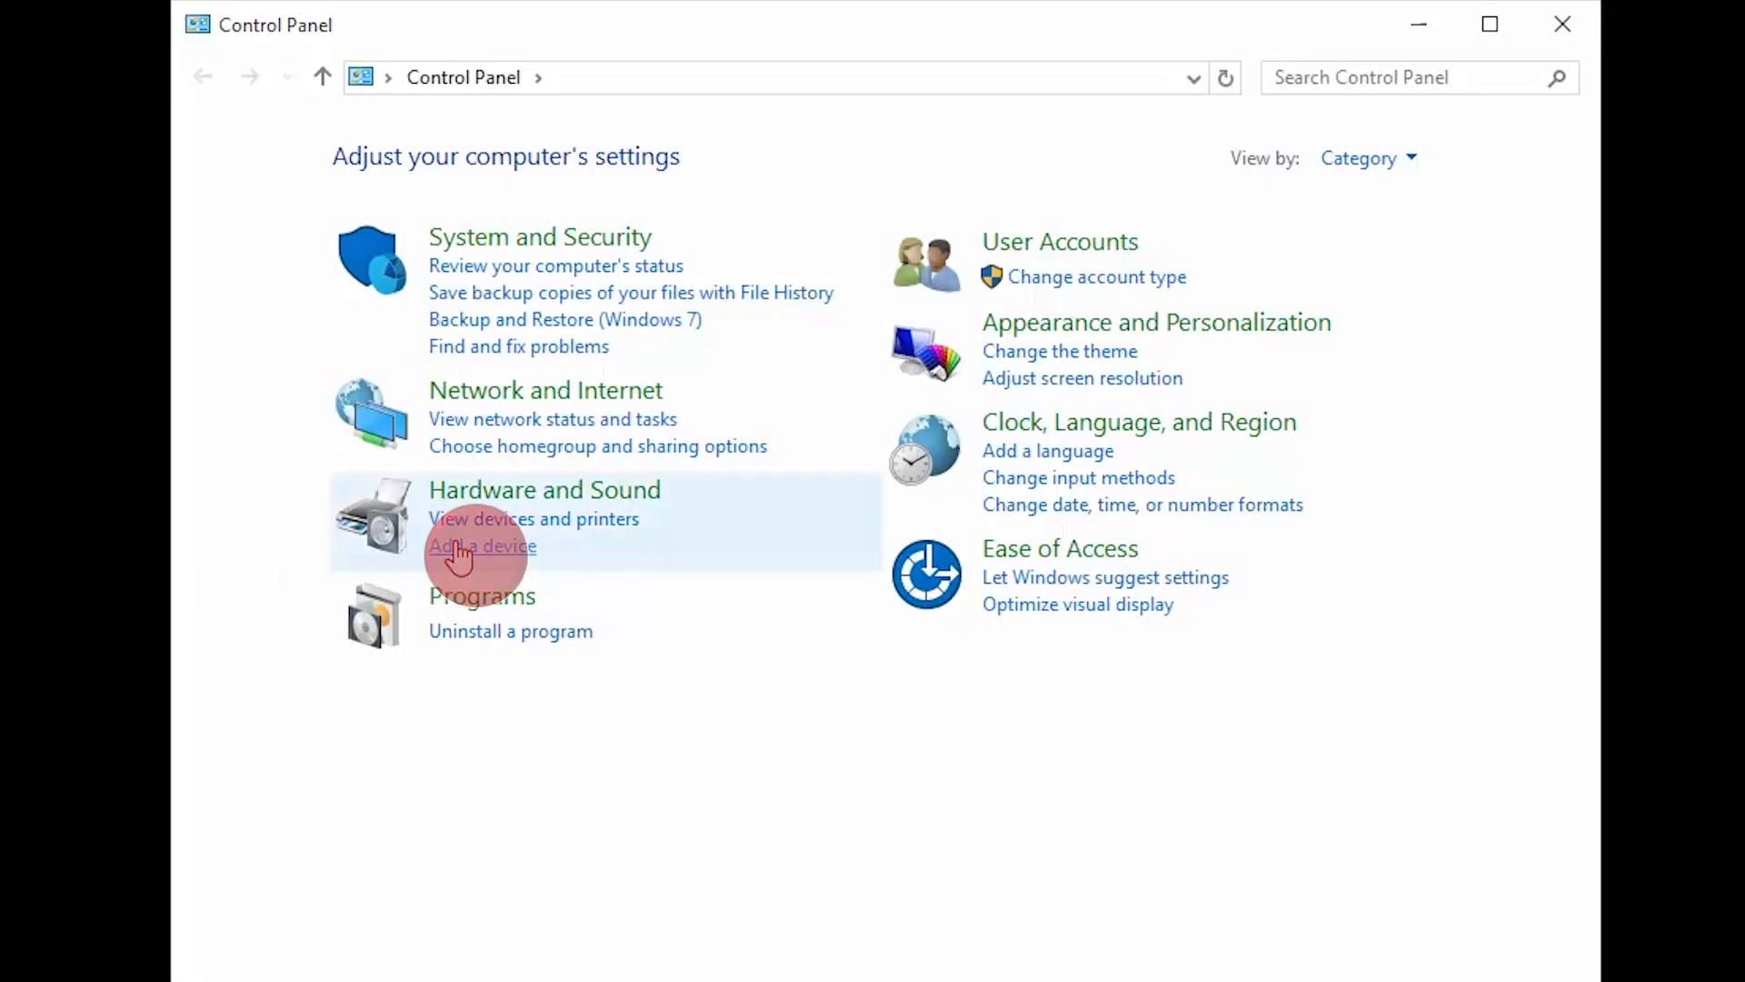
left_click(482, 545)
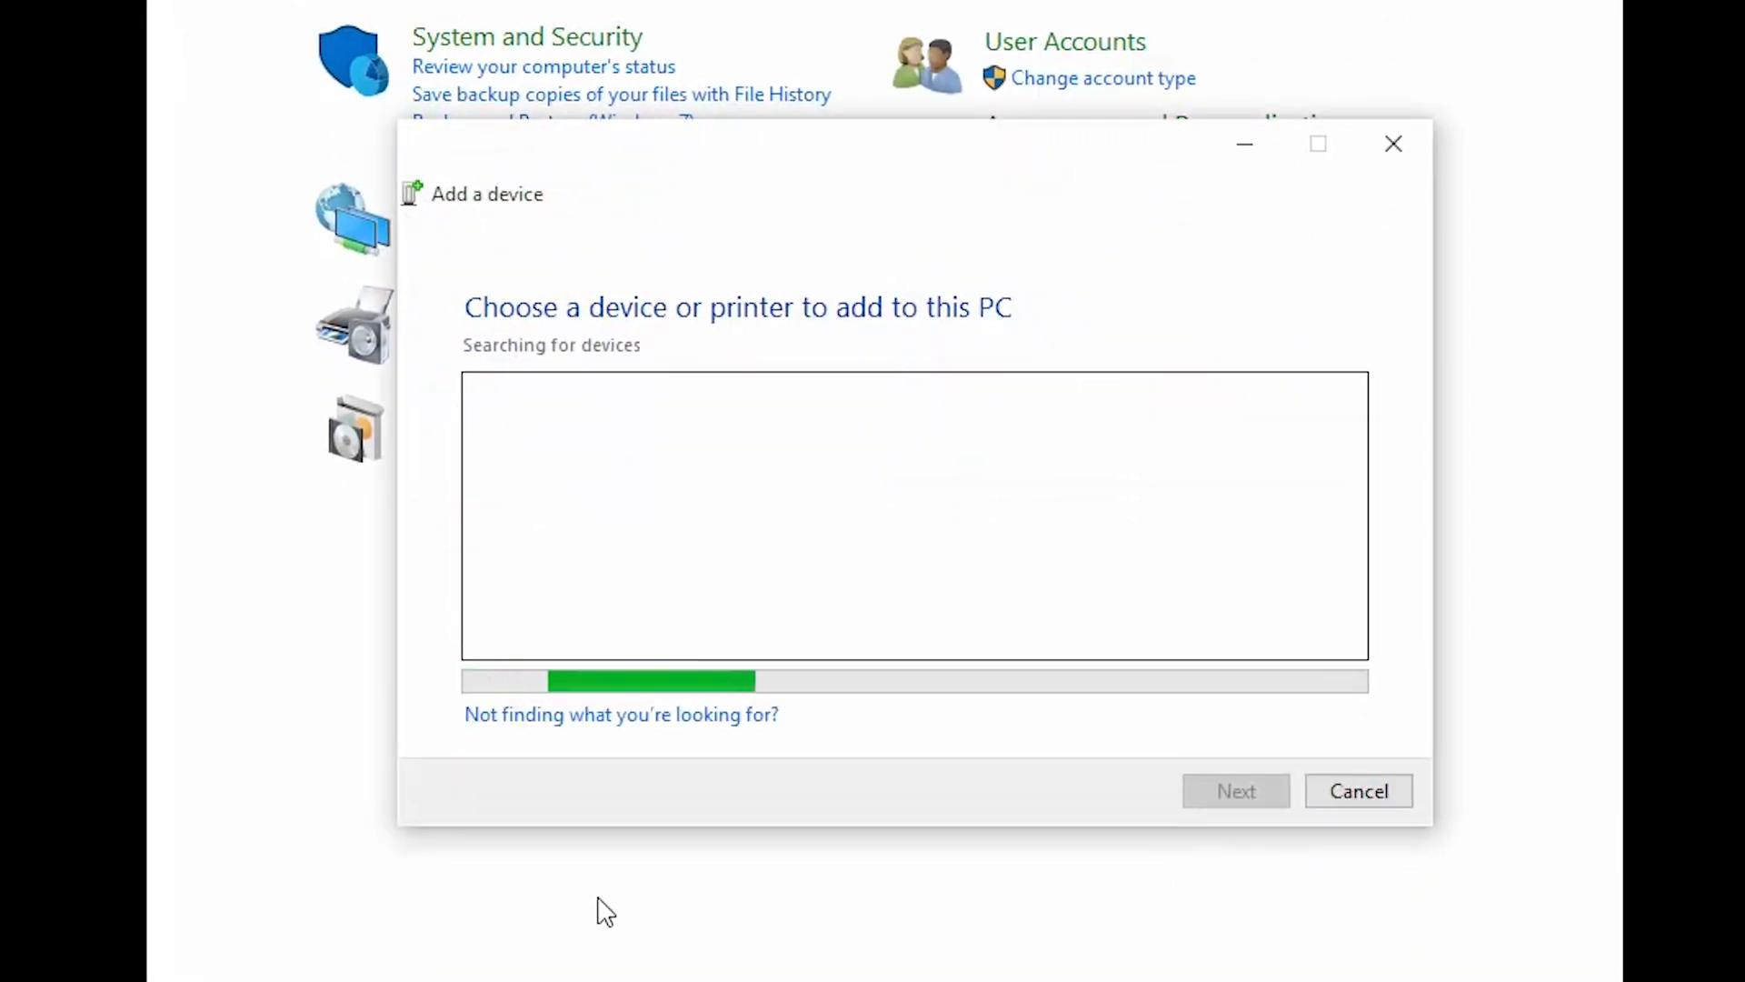